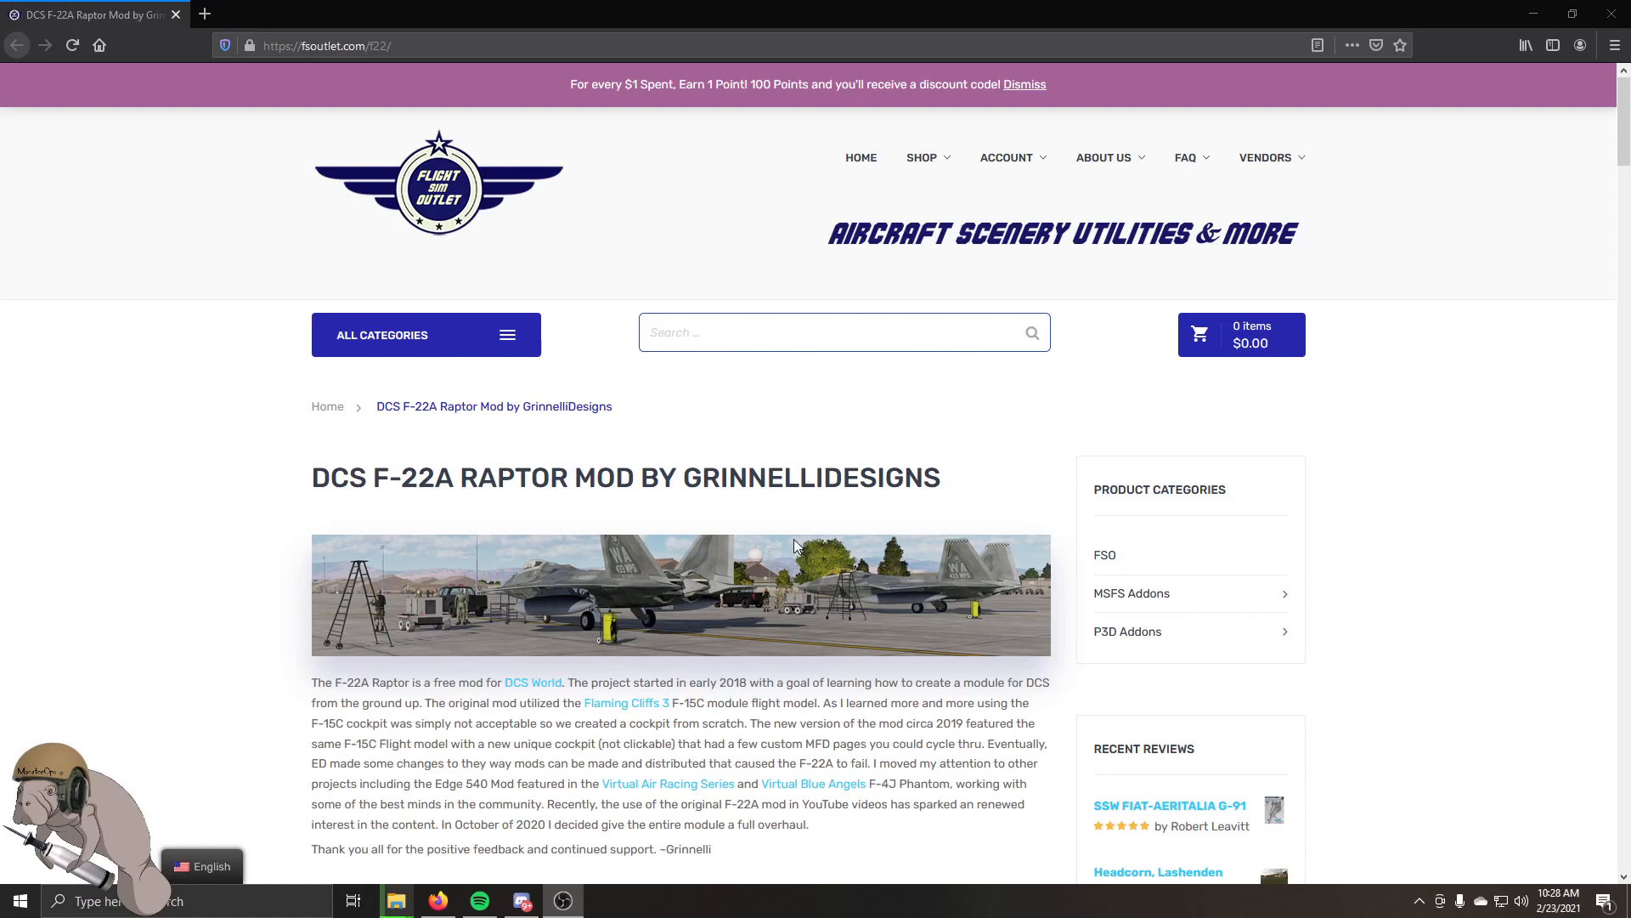
pyautogui.moveTo(335, 470)
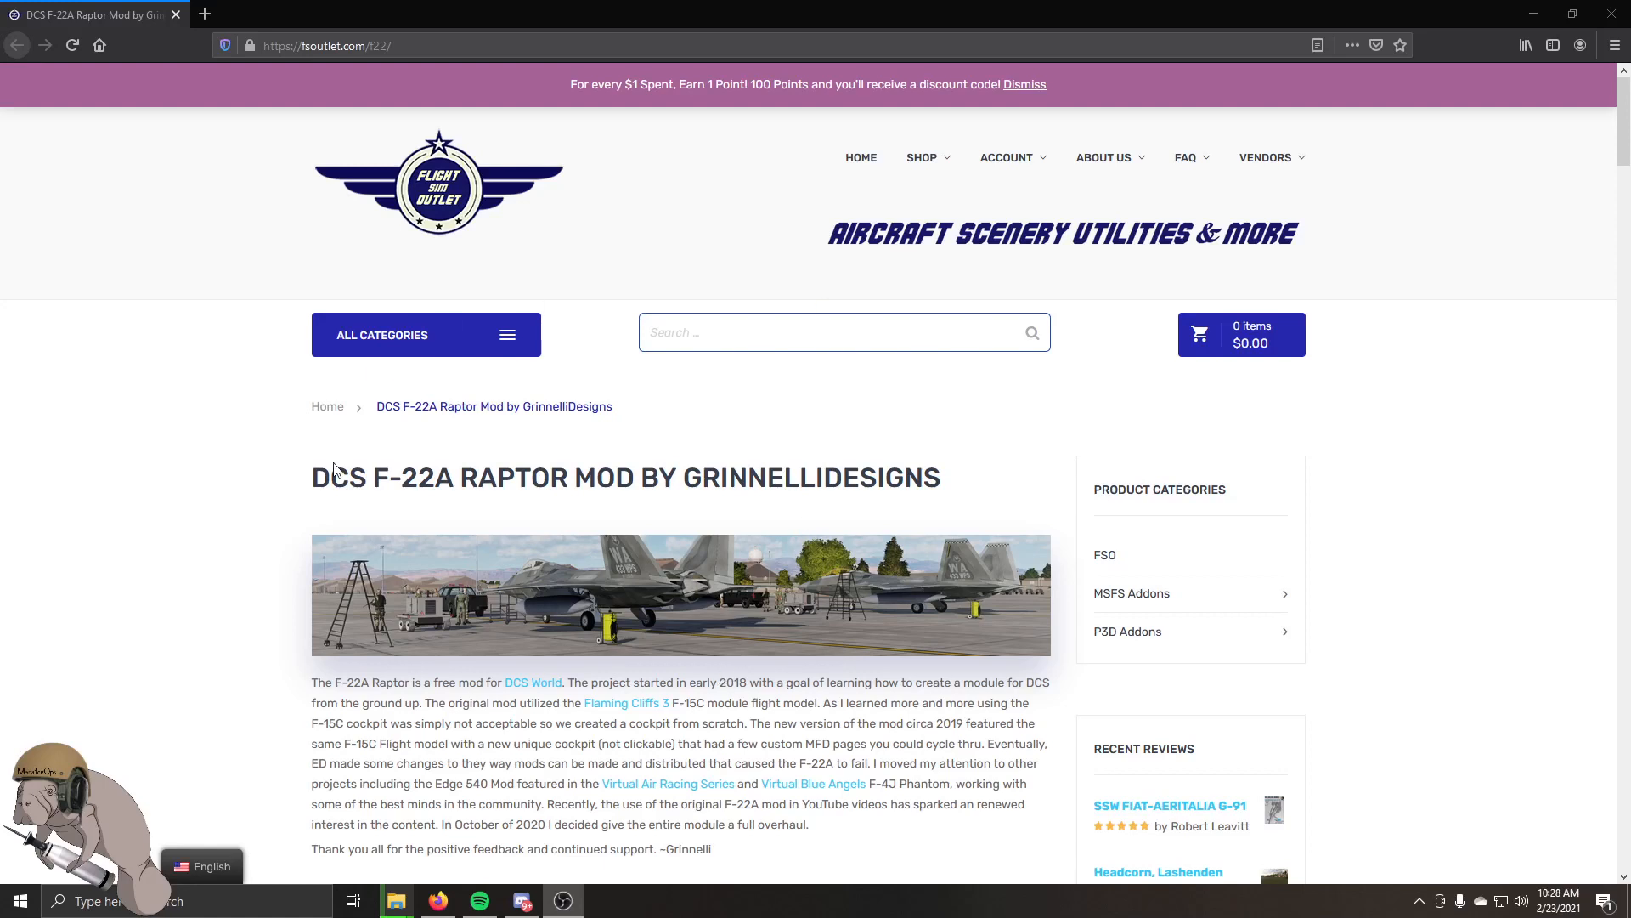
# Read through the F-22A setup instructions, enlarging the axis control screenshot, down to the download section.
pyautogui.scroll(-3)
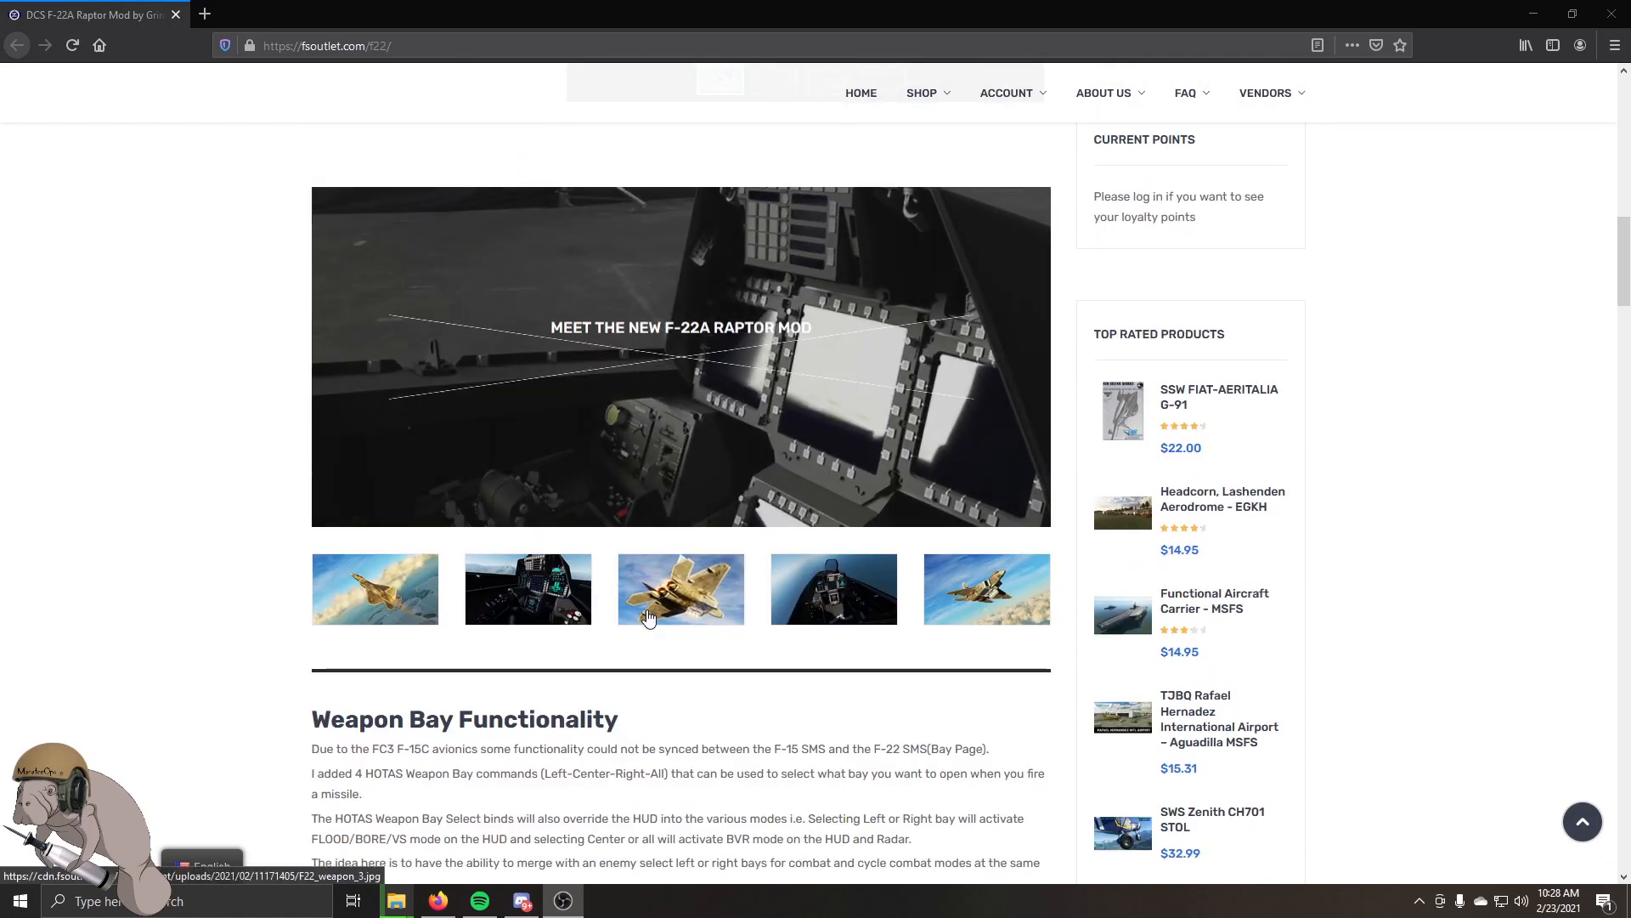
pyautogui.scroll(-3)
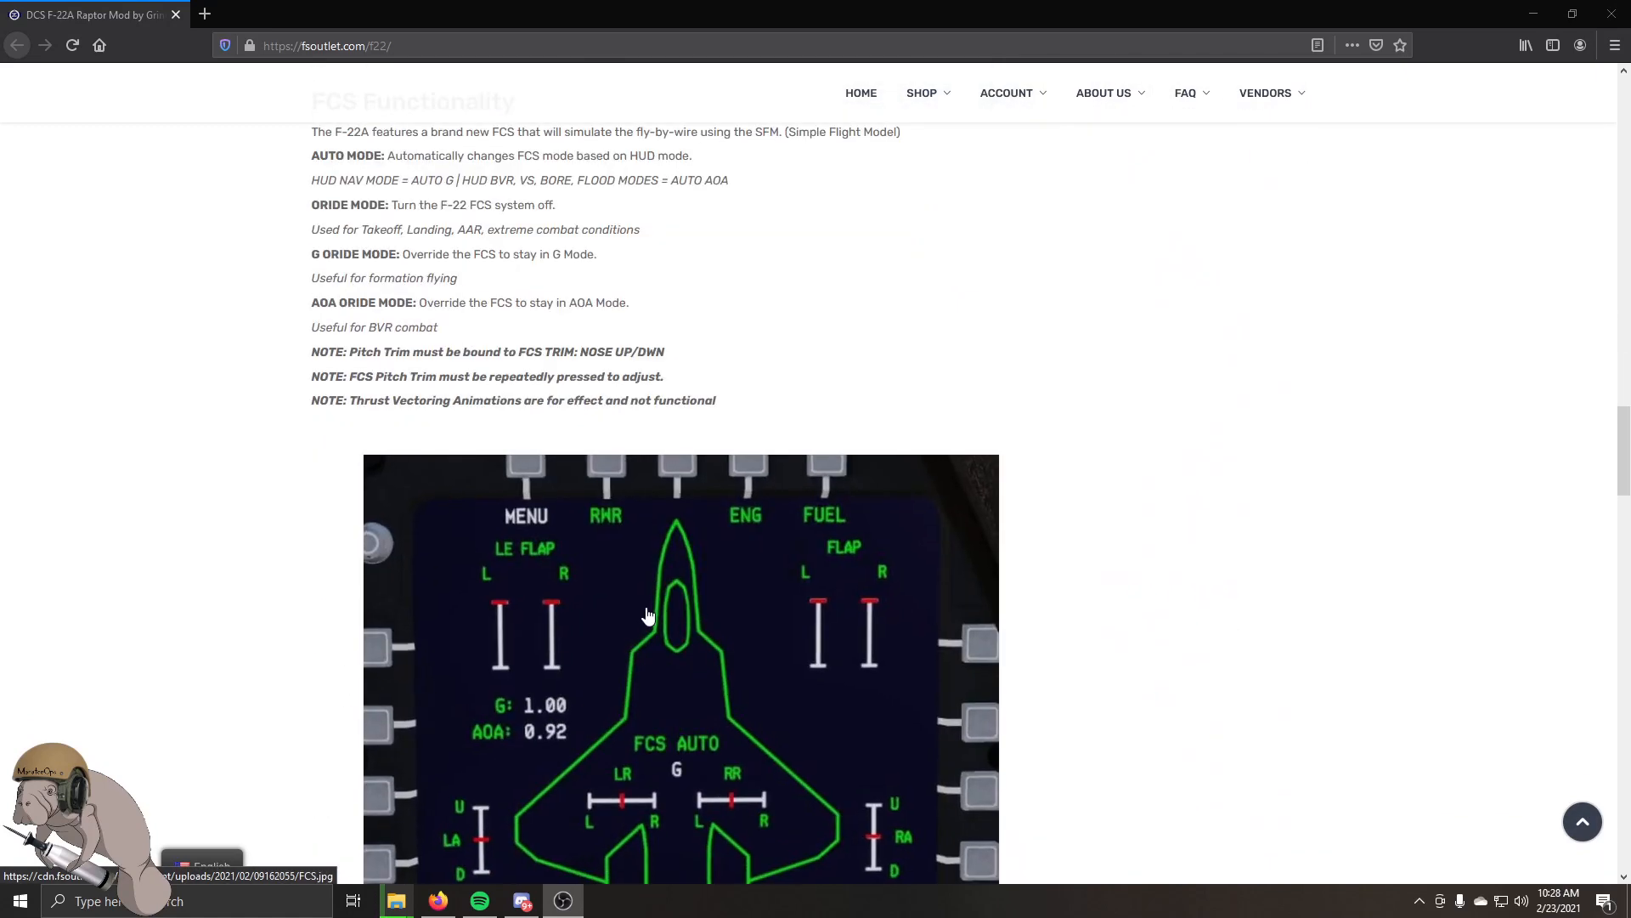
pyautogui.scroll(-3)
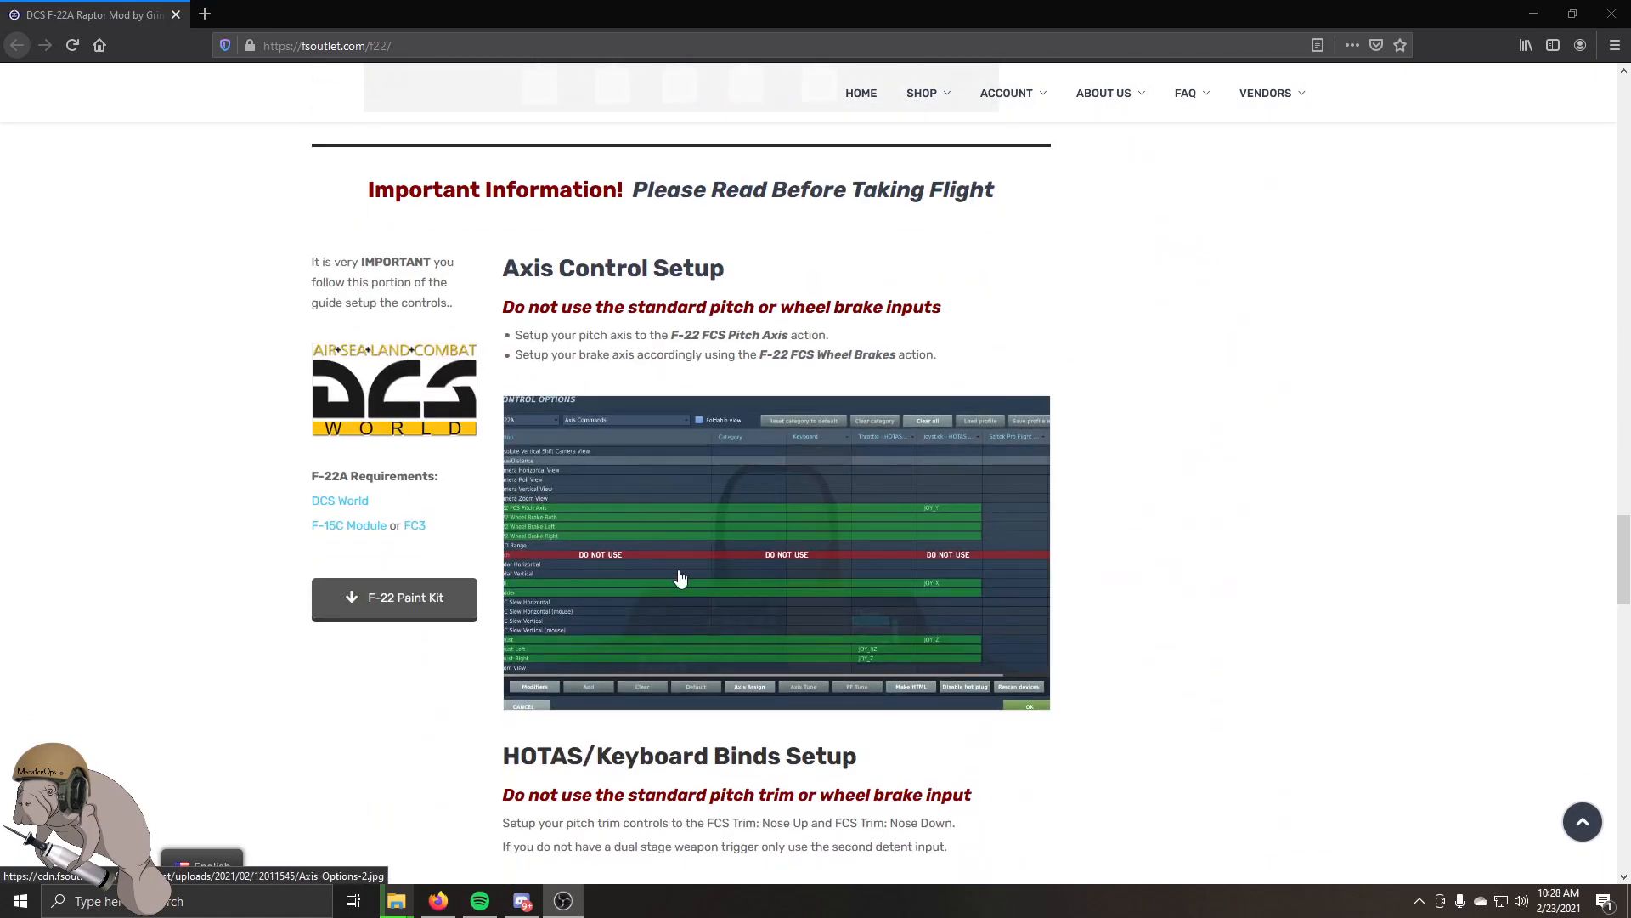
pyautogui.click(679, 577)
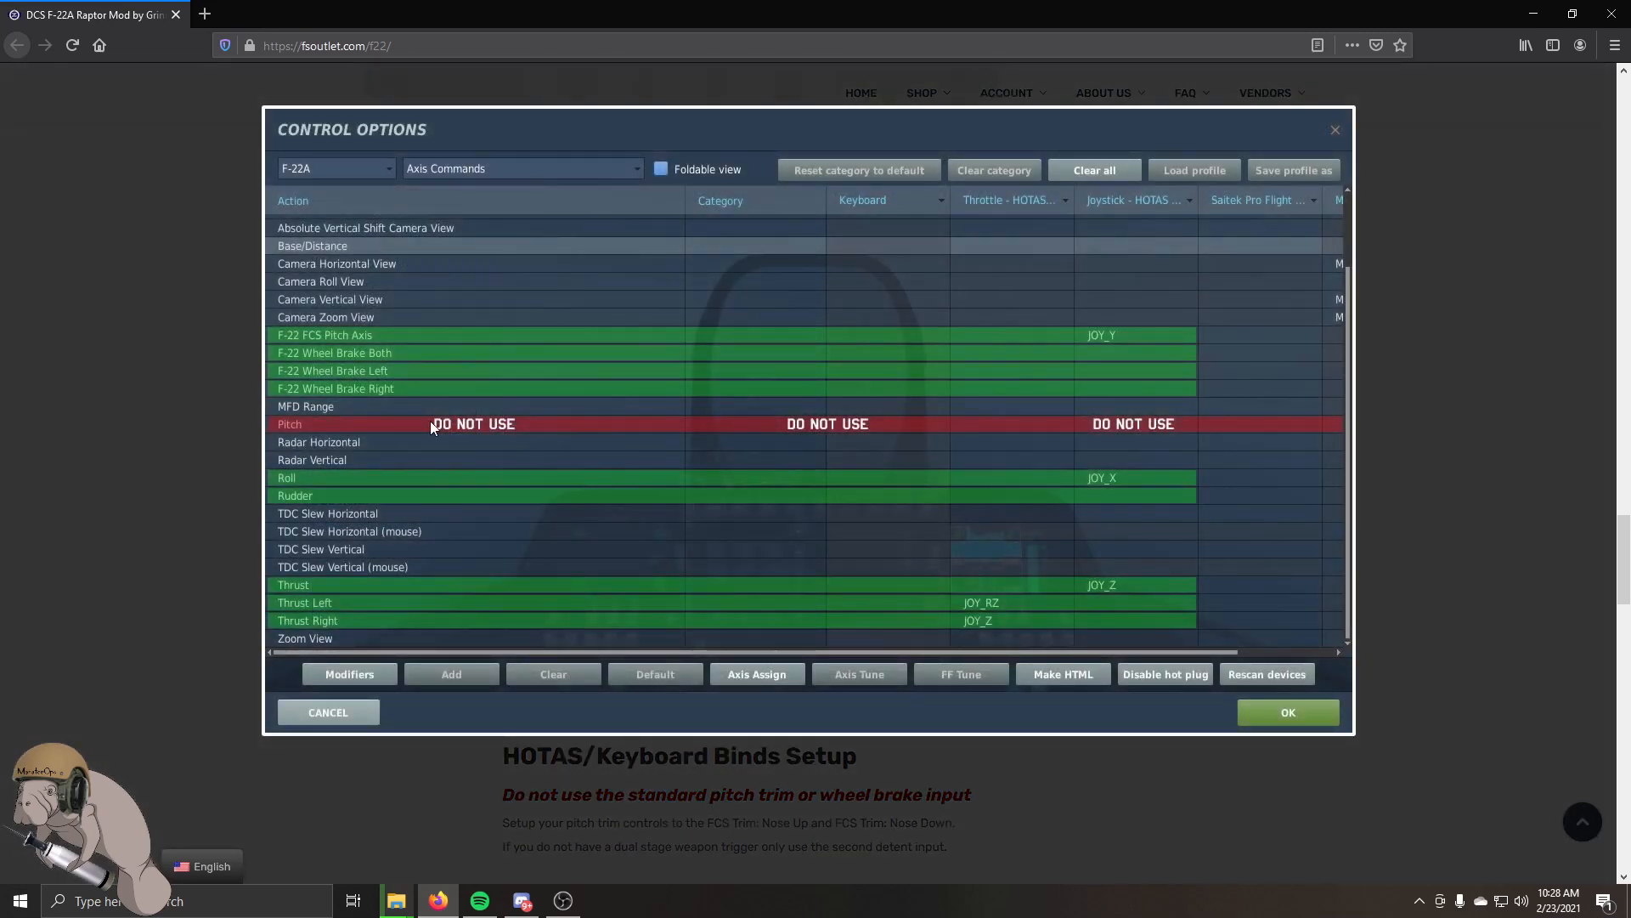
pyautogui.moveTo(296, 335)
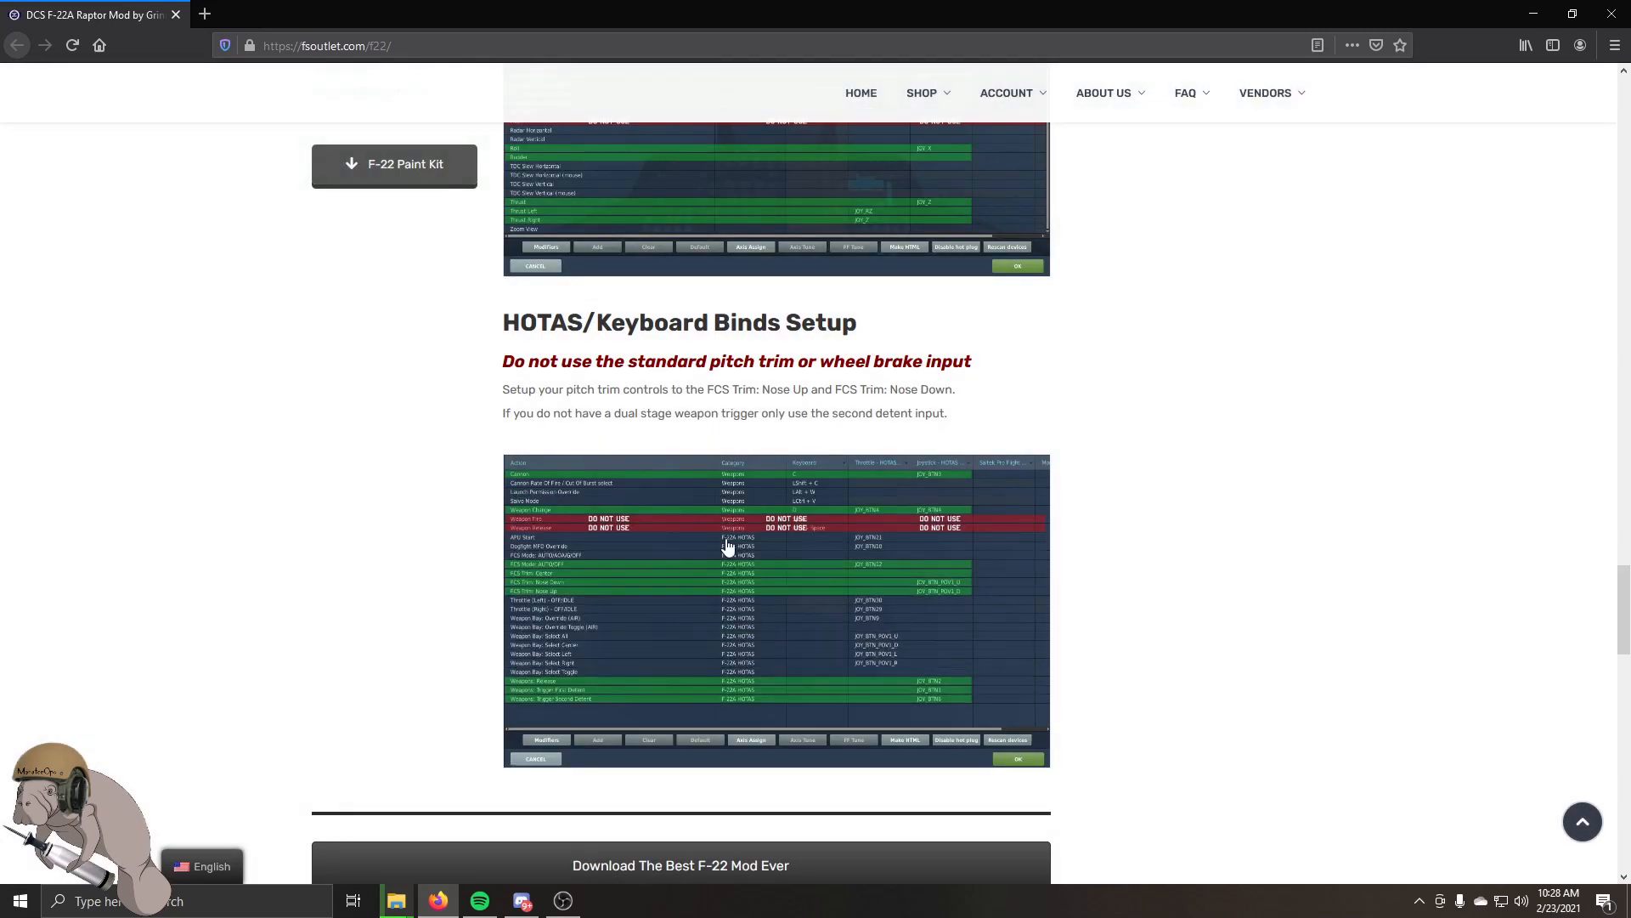
pyautogui.scroll(-3)
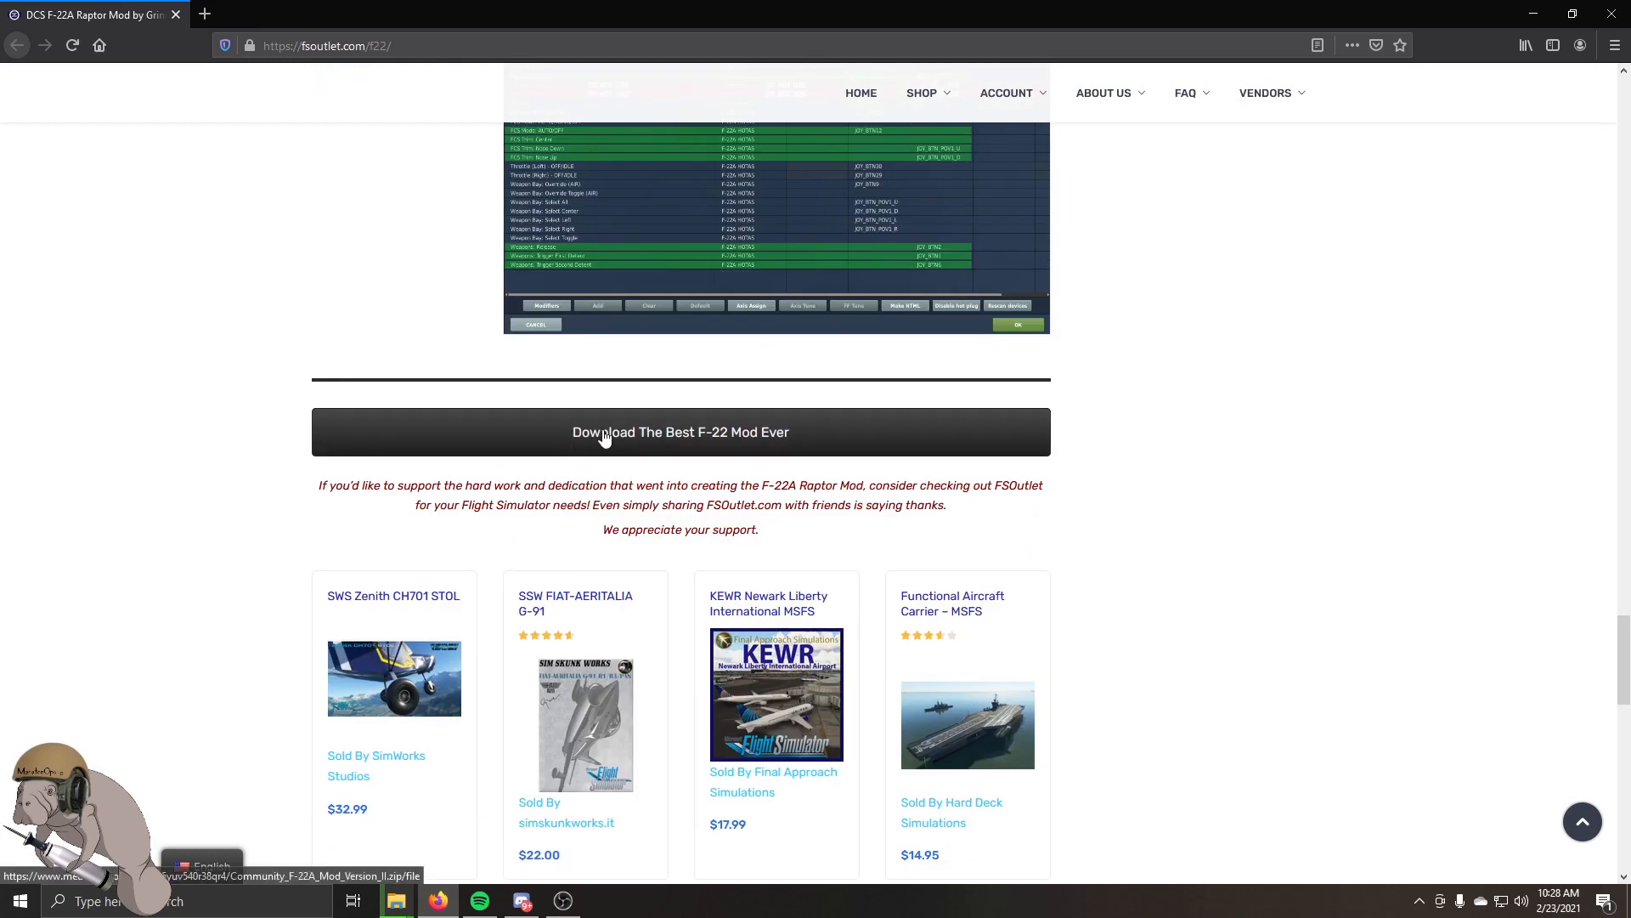
pyautogui.moveTo(707, 437)
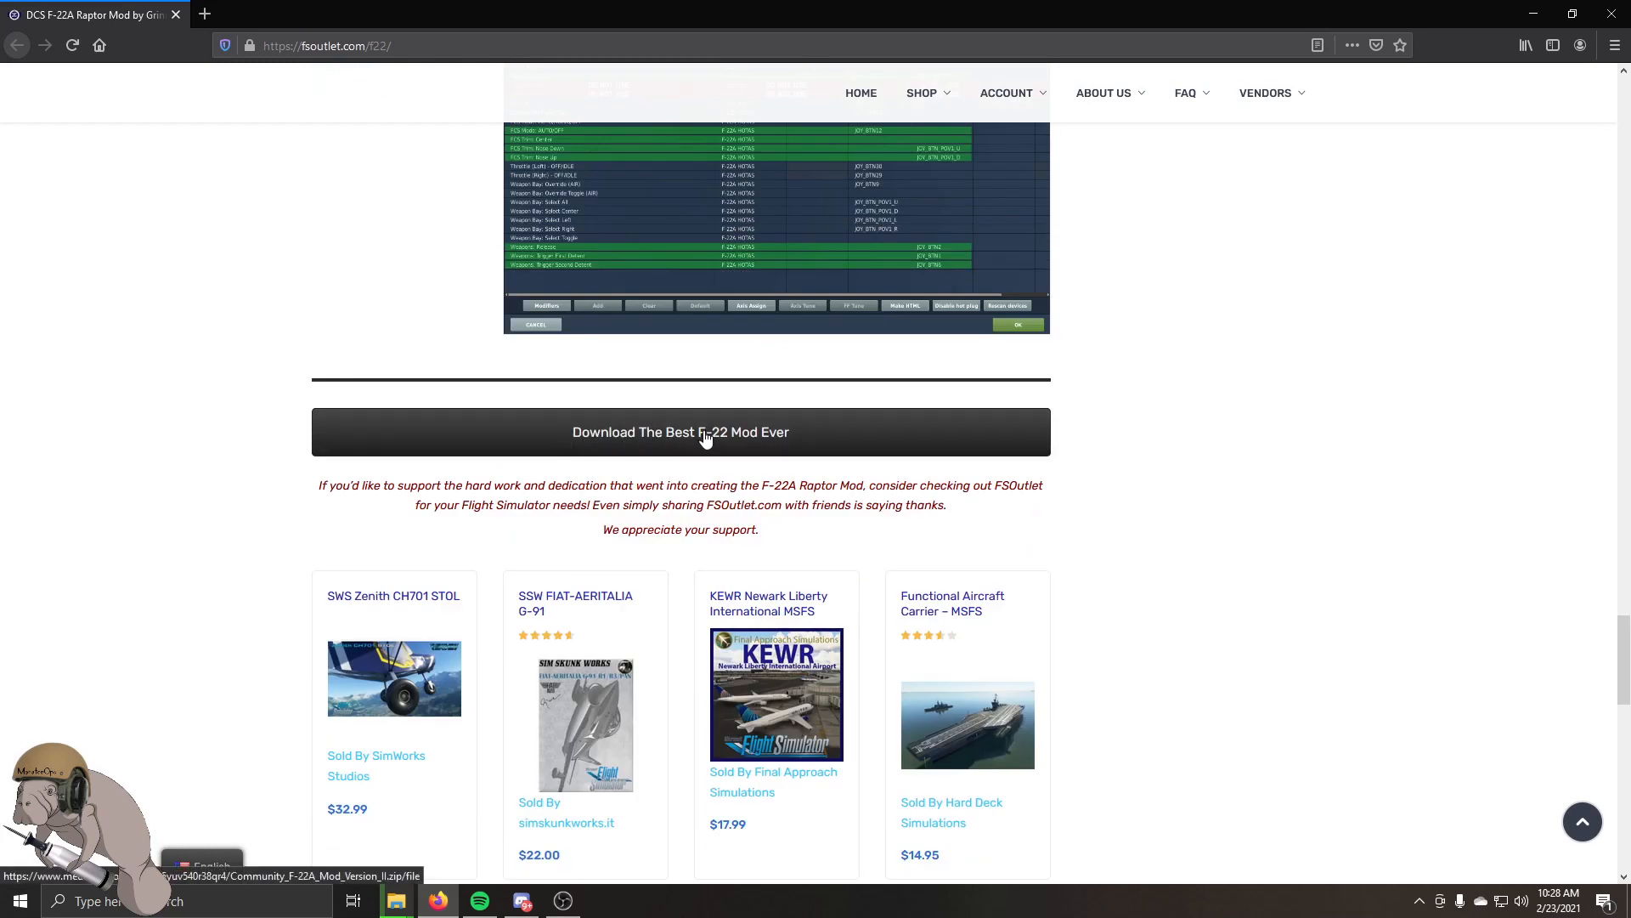
# Start downloading the 1.24 GB Community F-22A Mod Version II zip from MediaFire.
pyautogui.click(705, 432)
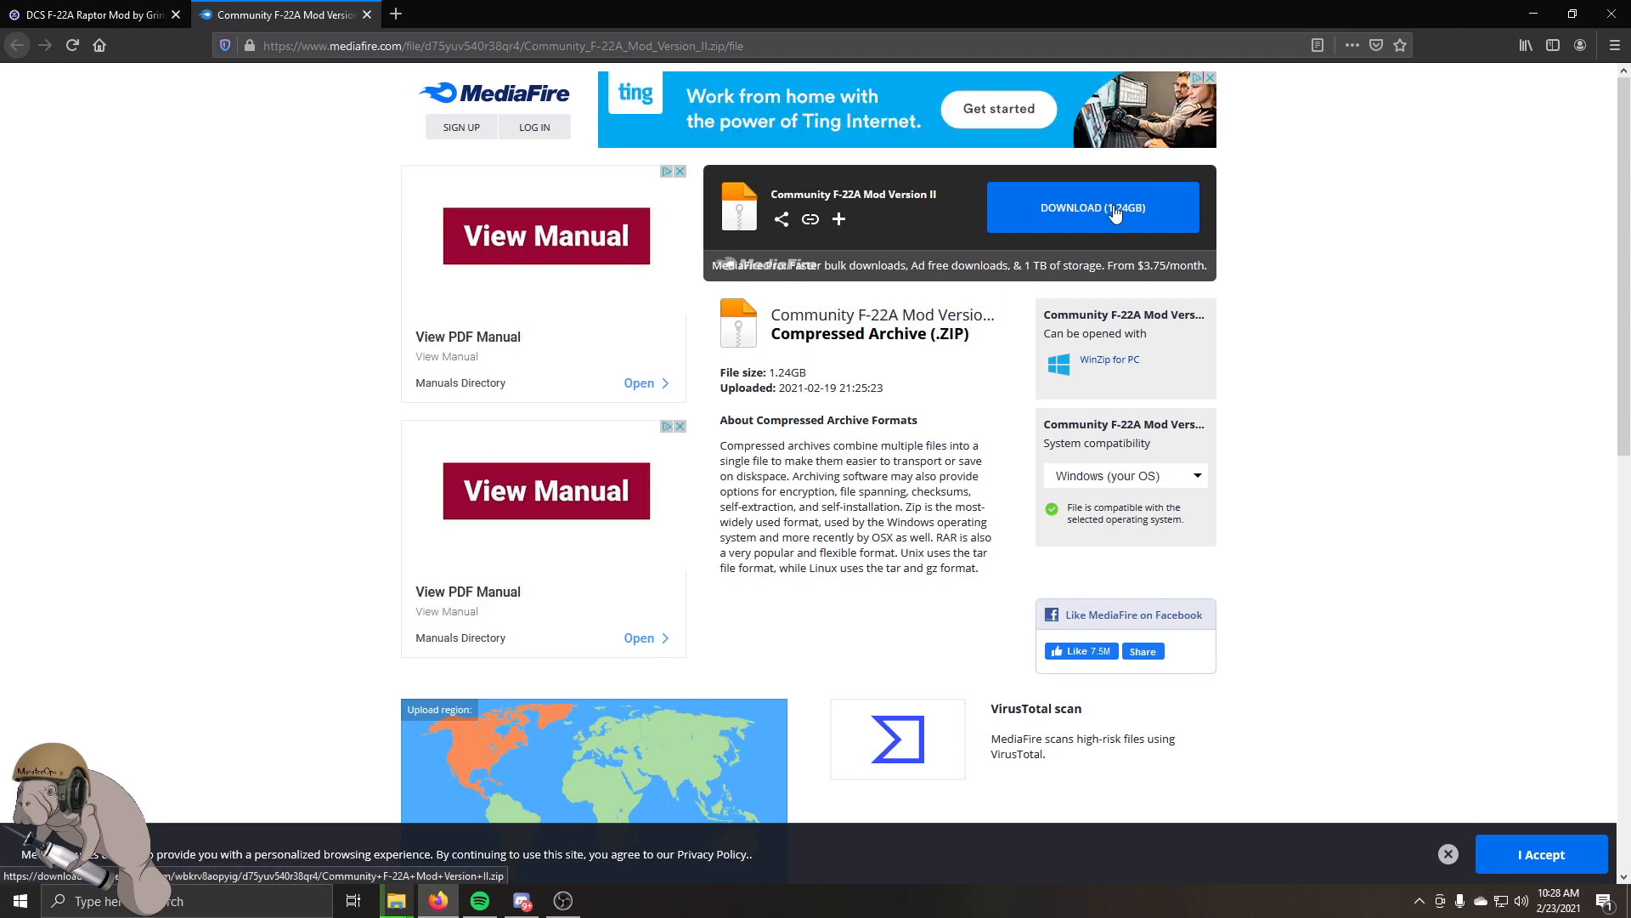
pyautogui.moveTo(1507, 85)
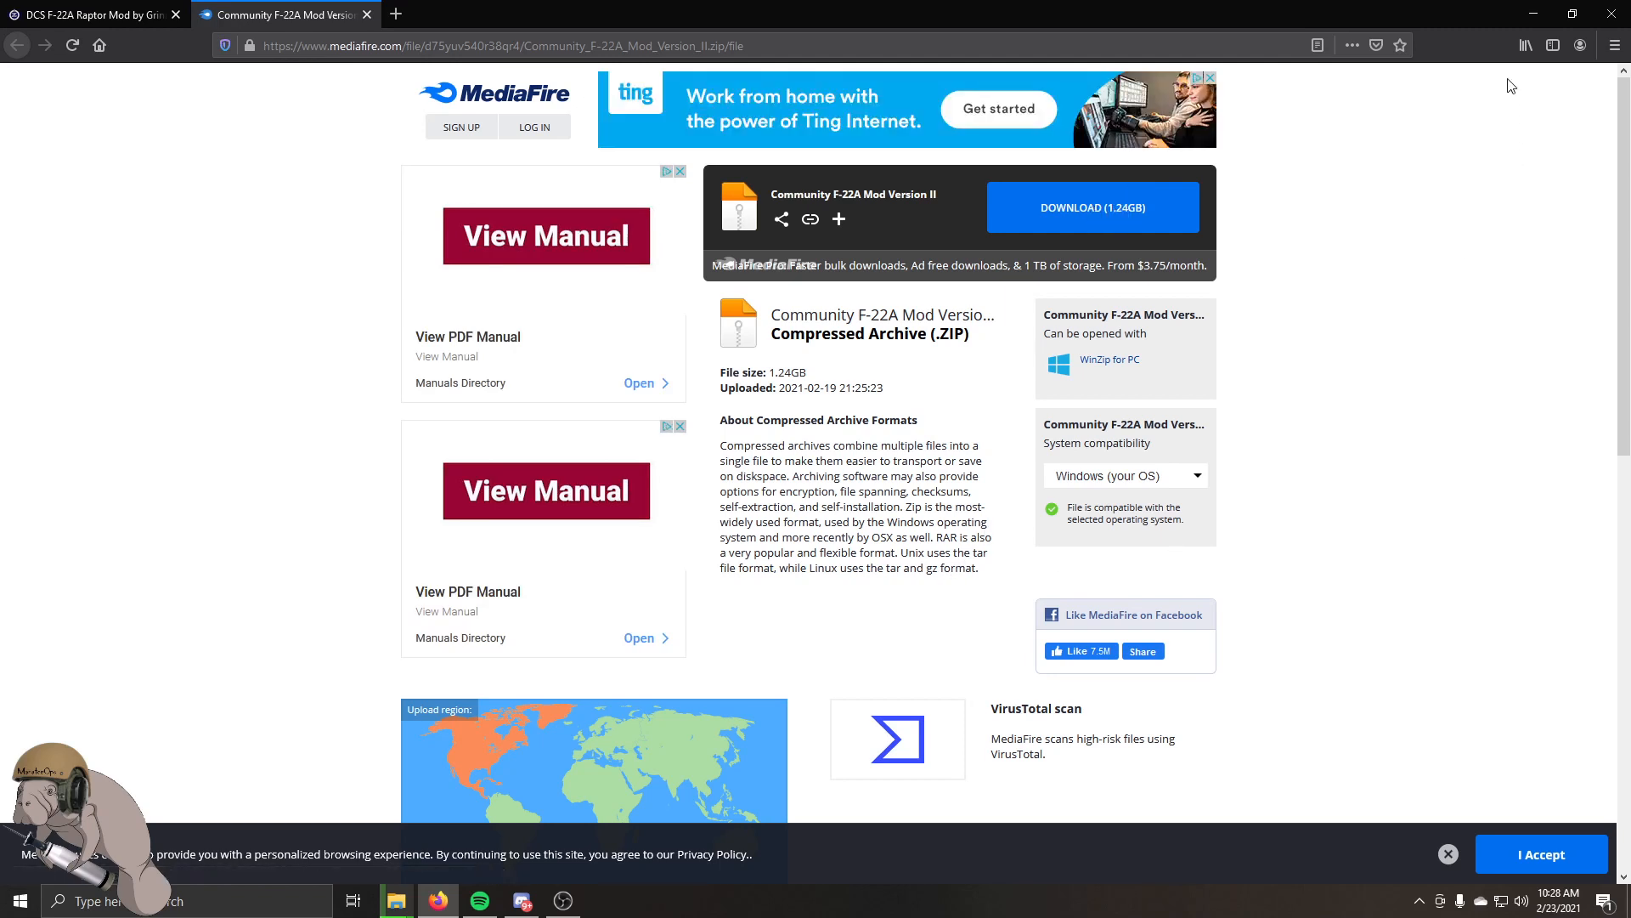
pyautogui.moveTo(662, 561)
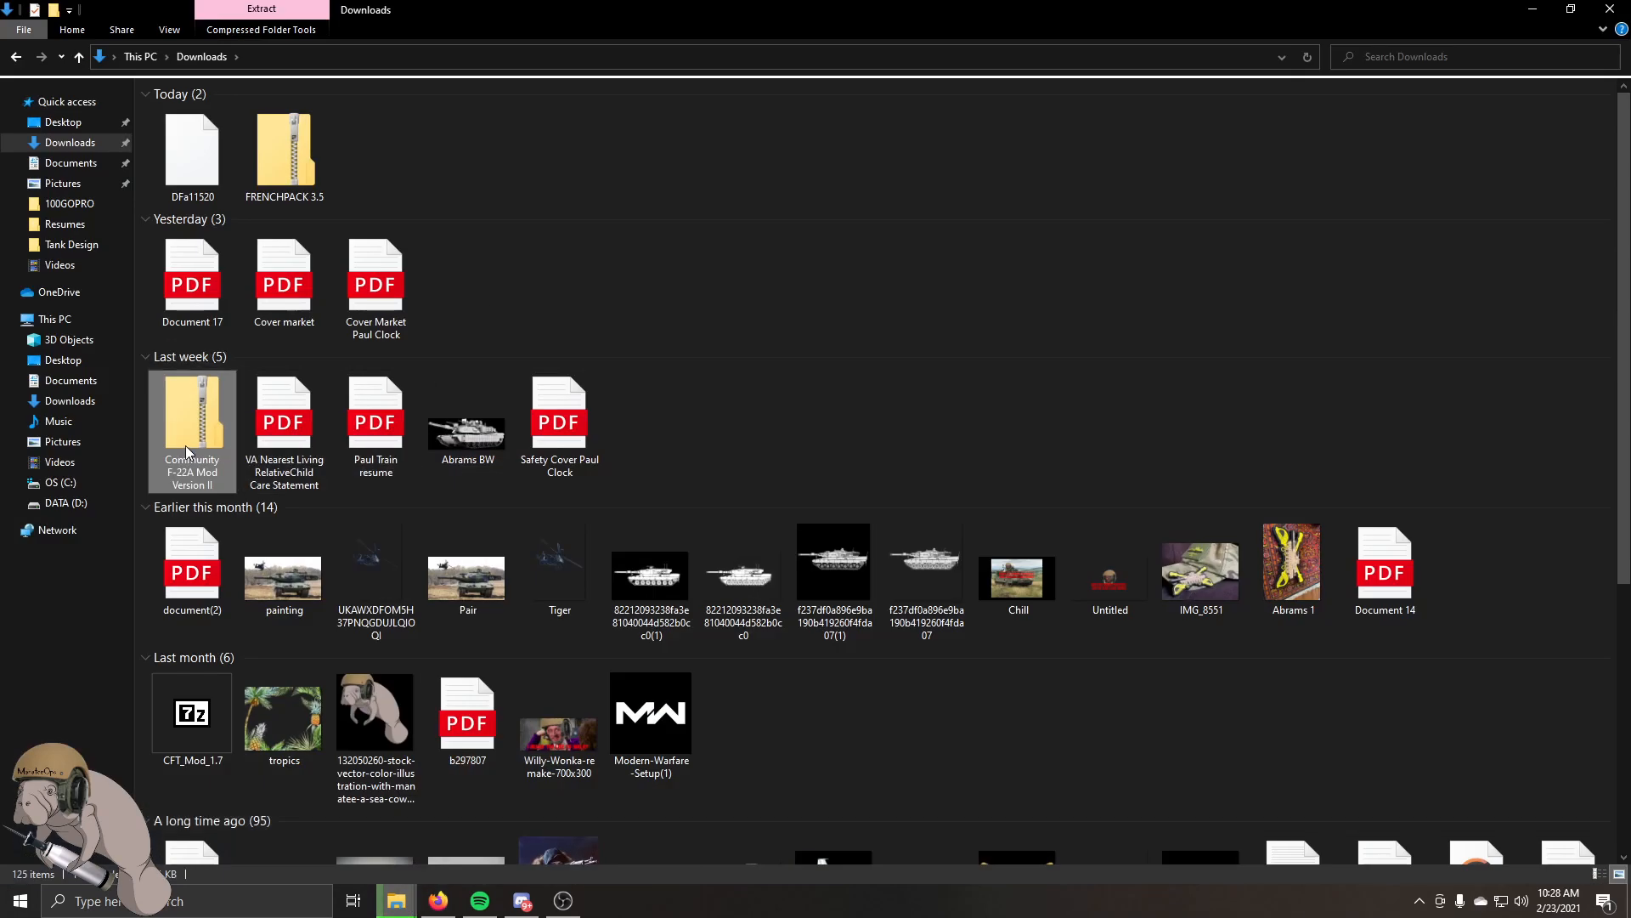
# Open the Community F-22A Mod Version II zip and its inner folder, then the F-22A folder's context menu.
pyautogui.doubleClick(191, 417)
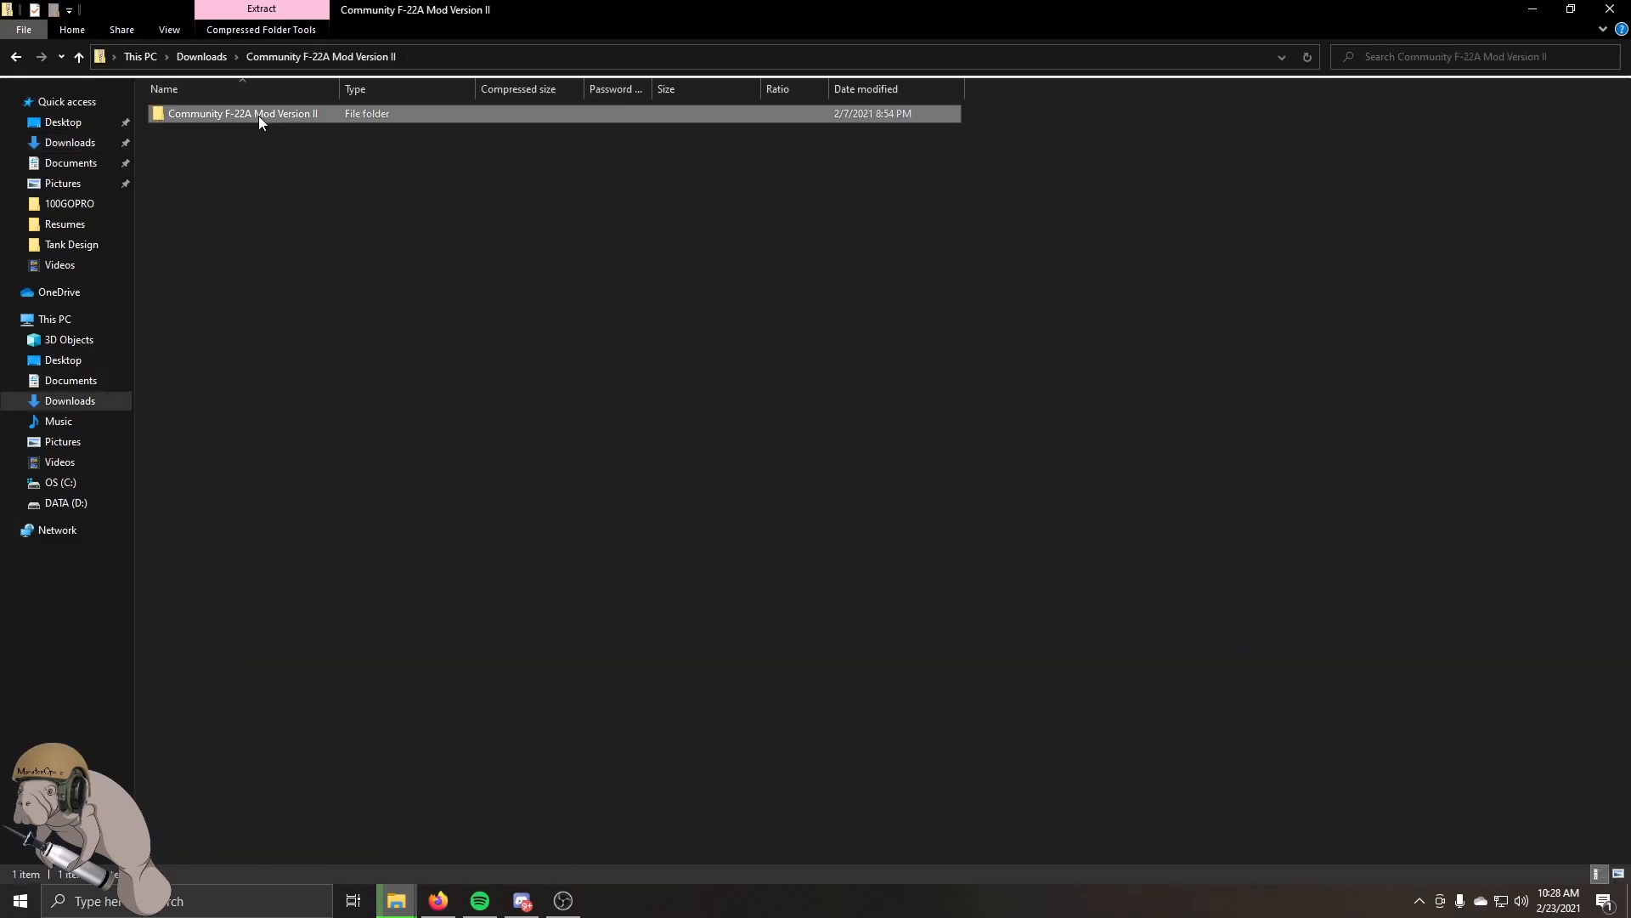
pyautogui.doubleClick(241, 113)
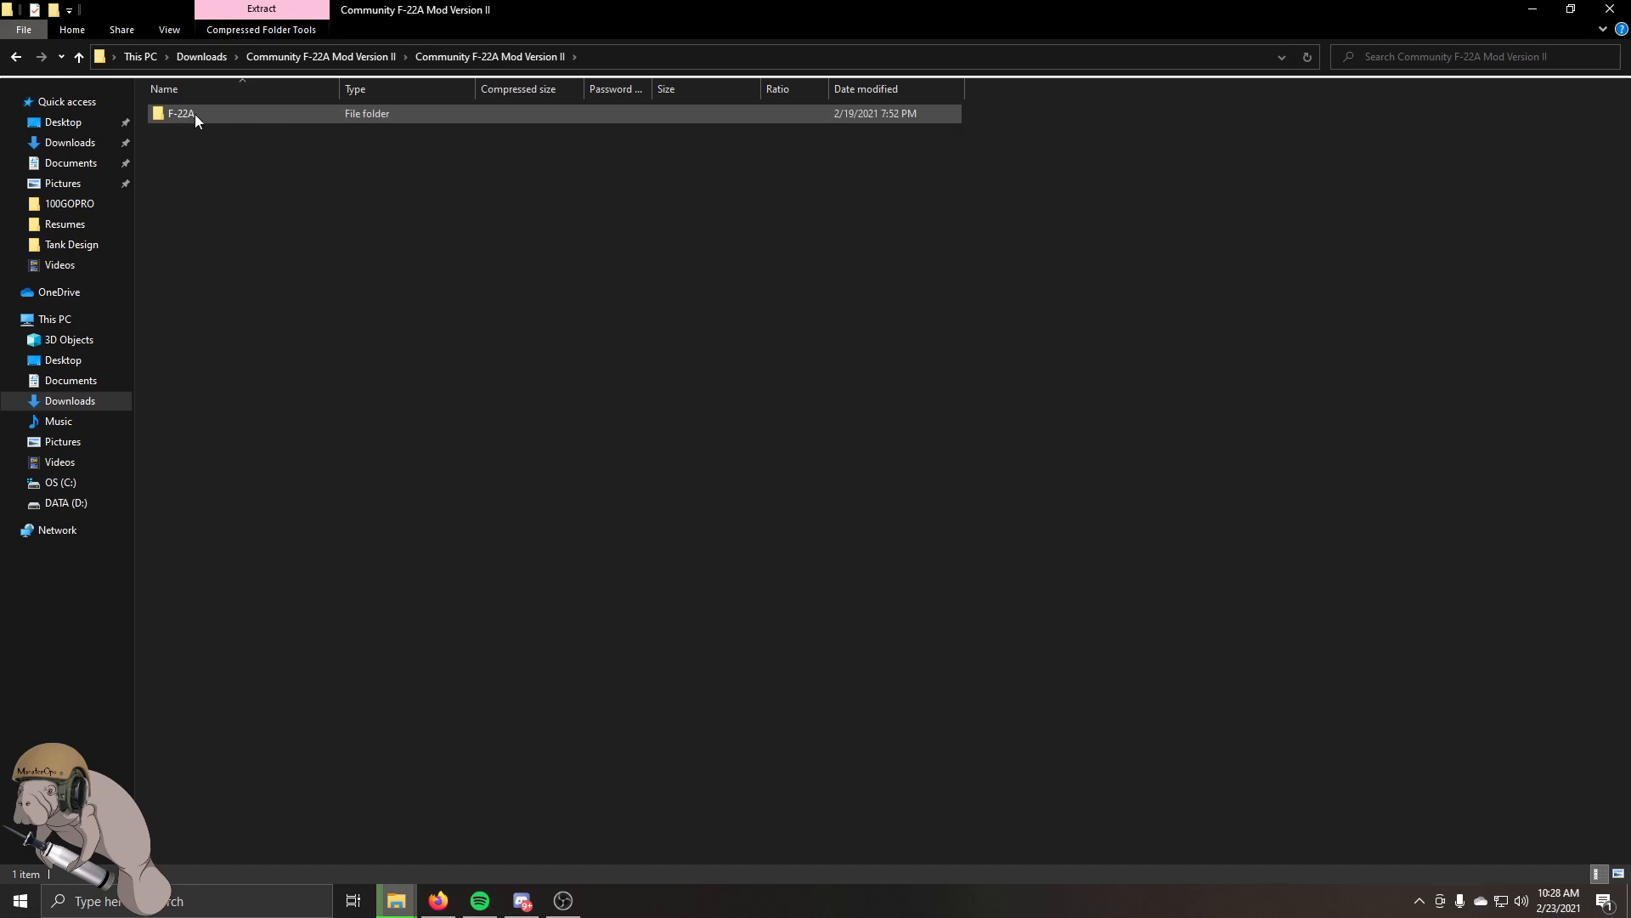
pyautogui.rightClick(238, 114)
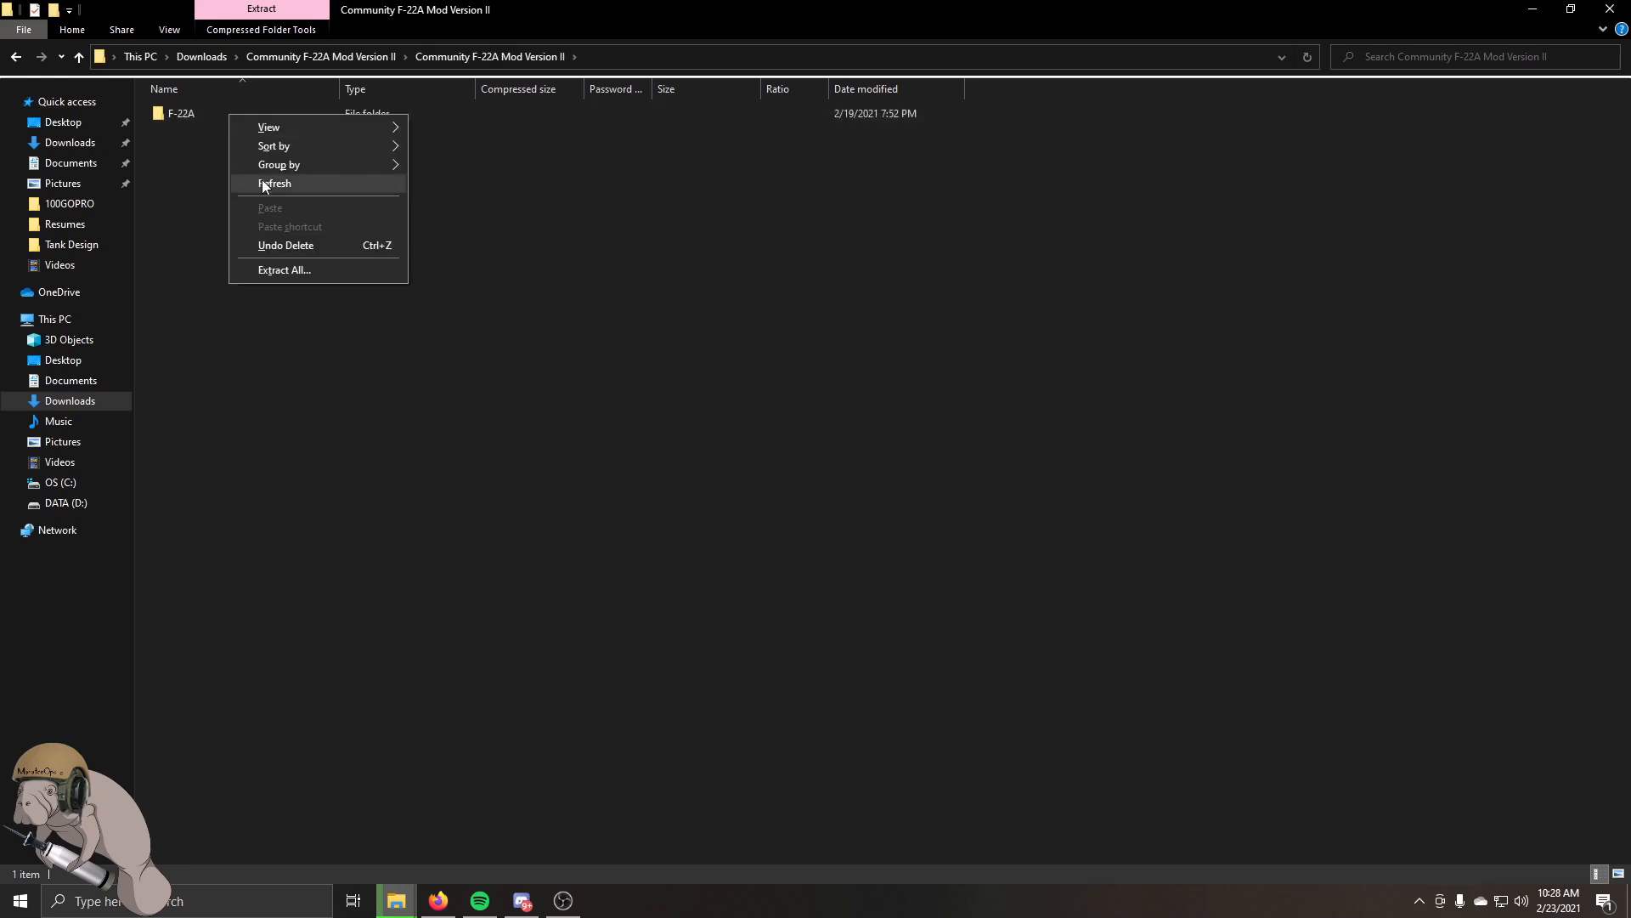
pyautogui.rightClick(179, 113)
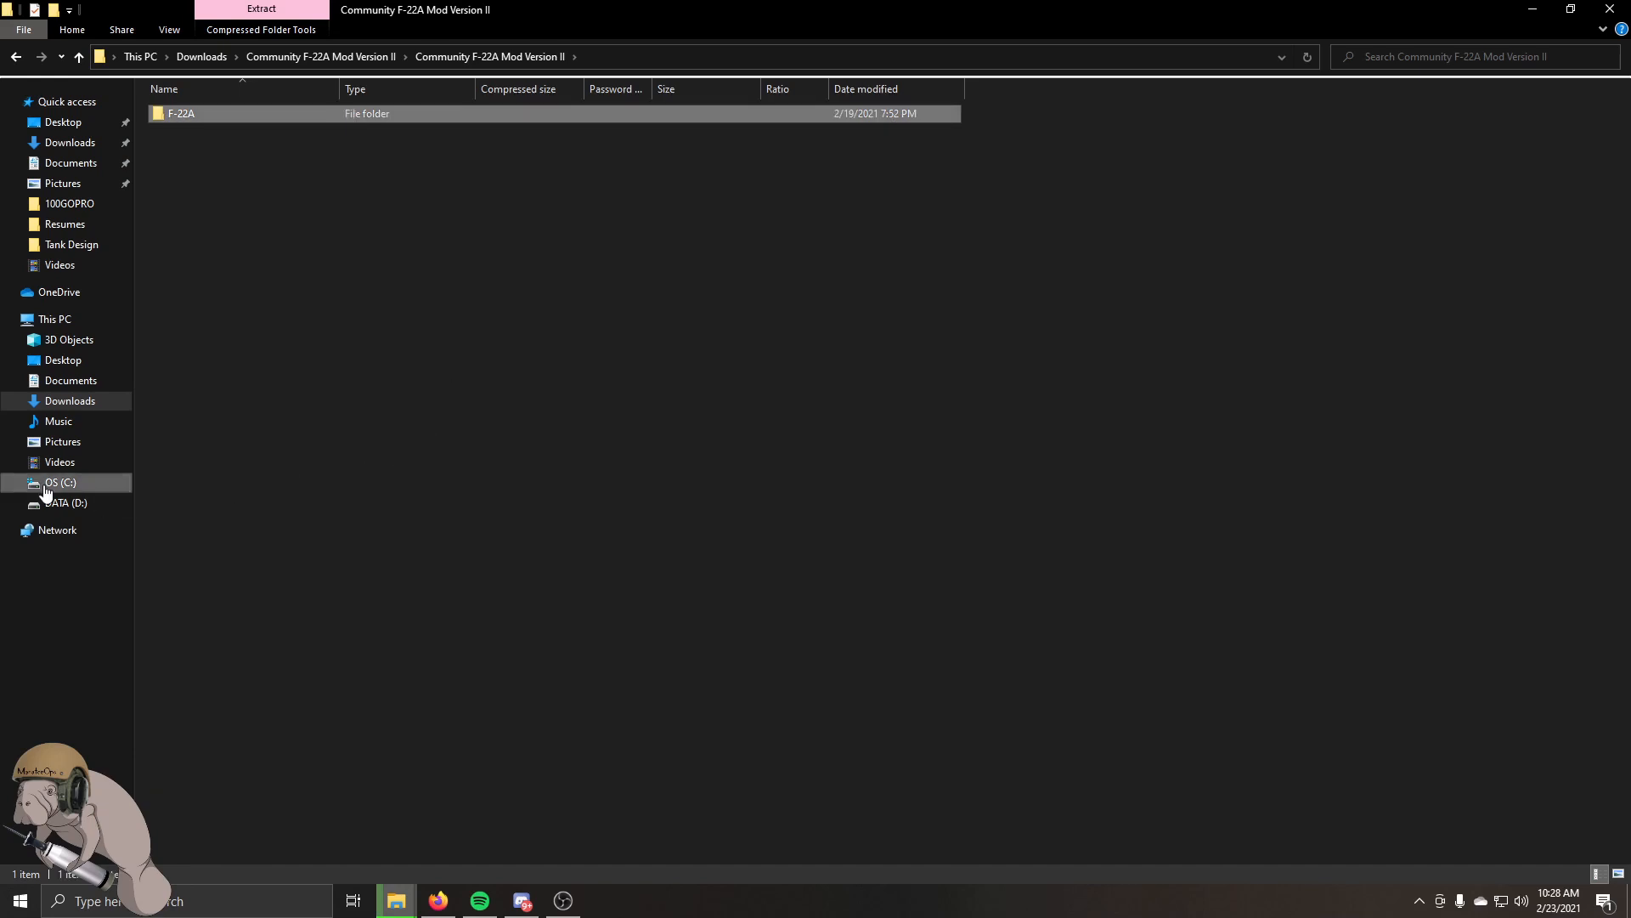
# Browse drive C through Users and the personal profile folder into Saved Games.
pyautogui.click(60, 482)
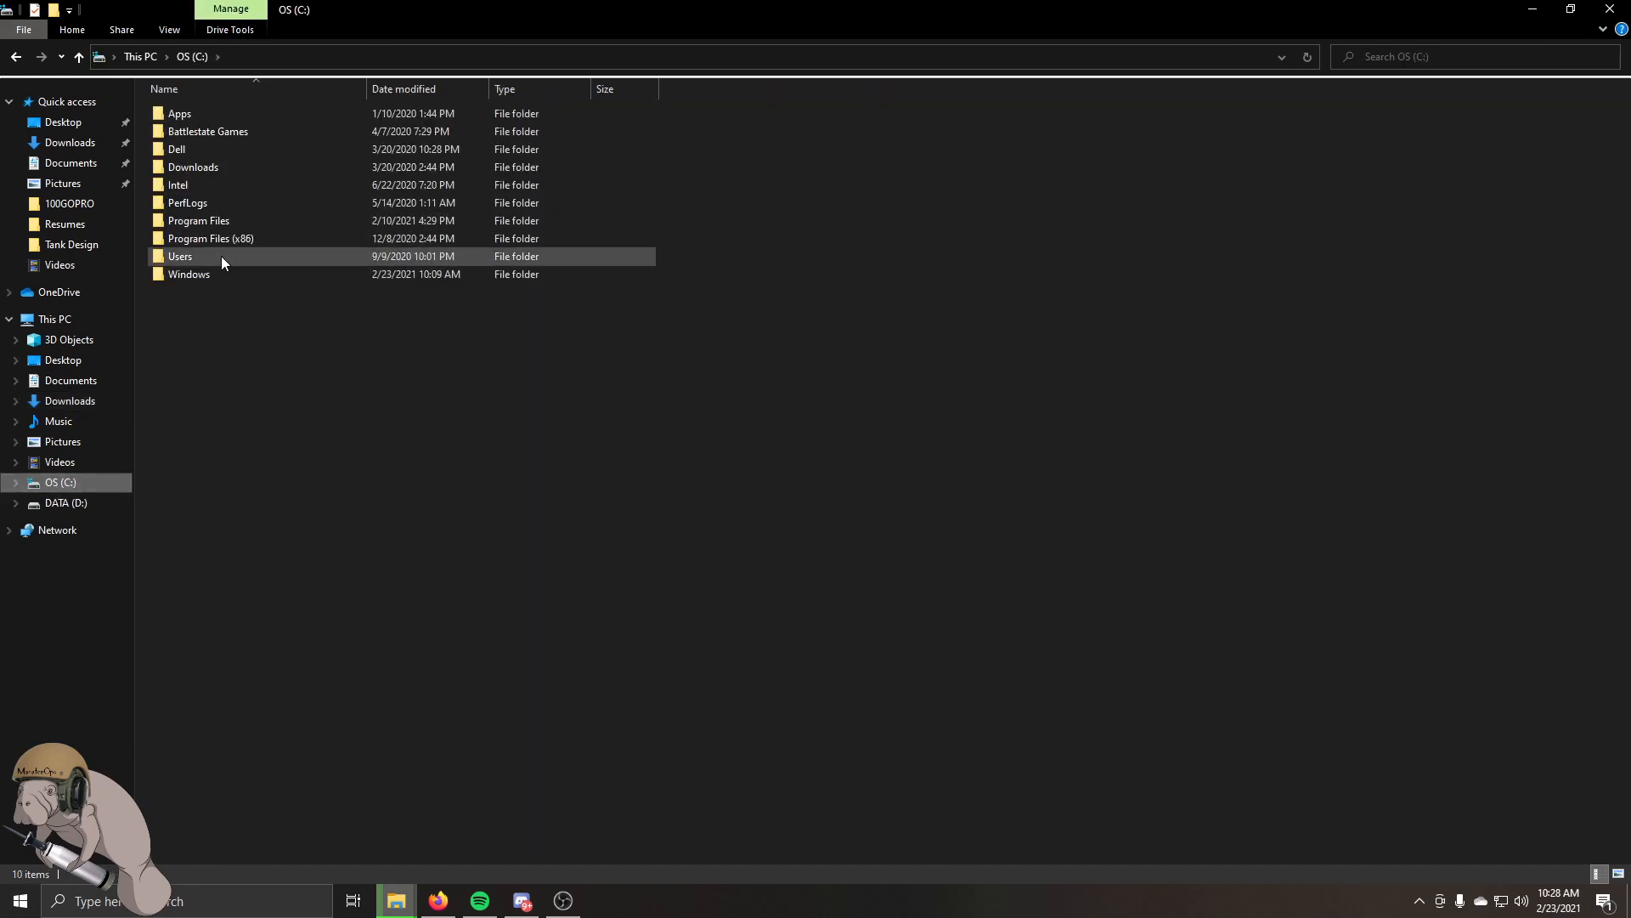
pyautogui.moveTo(258, 264)
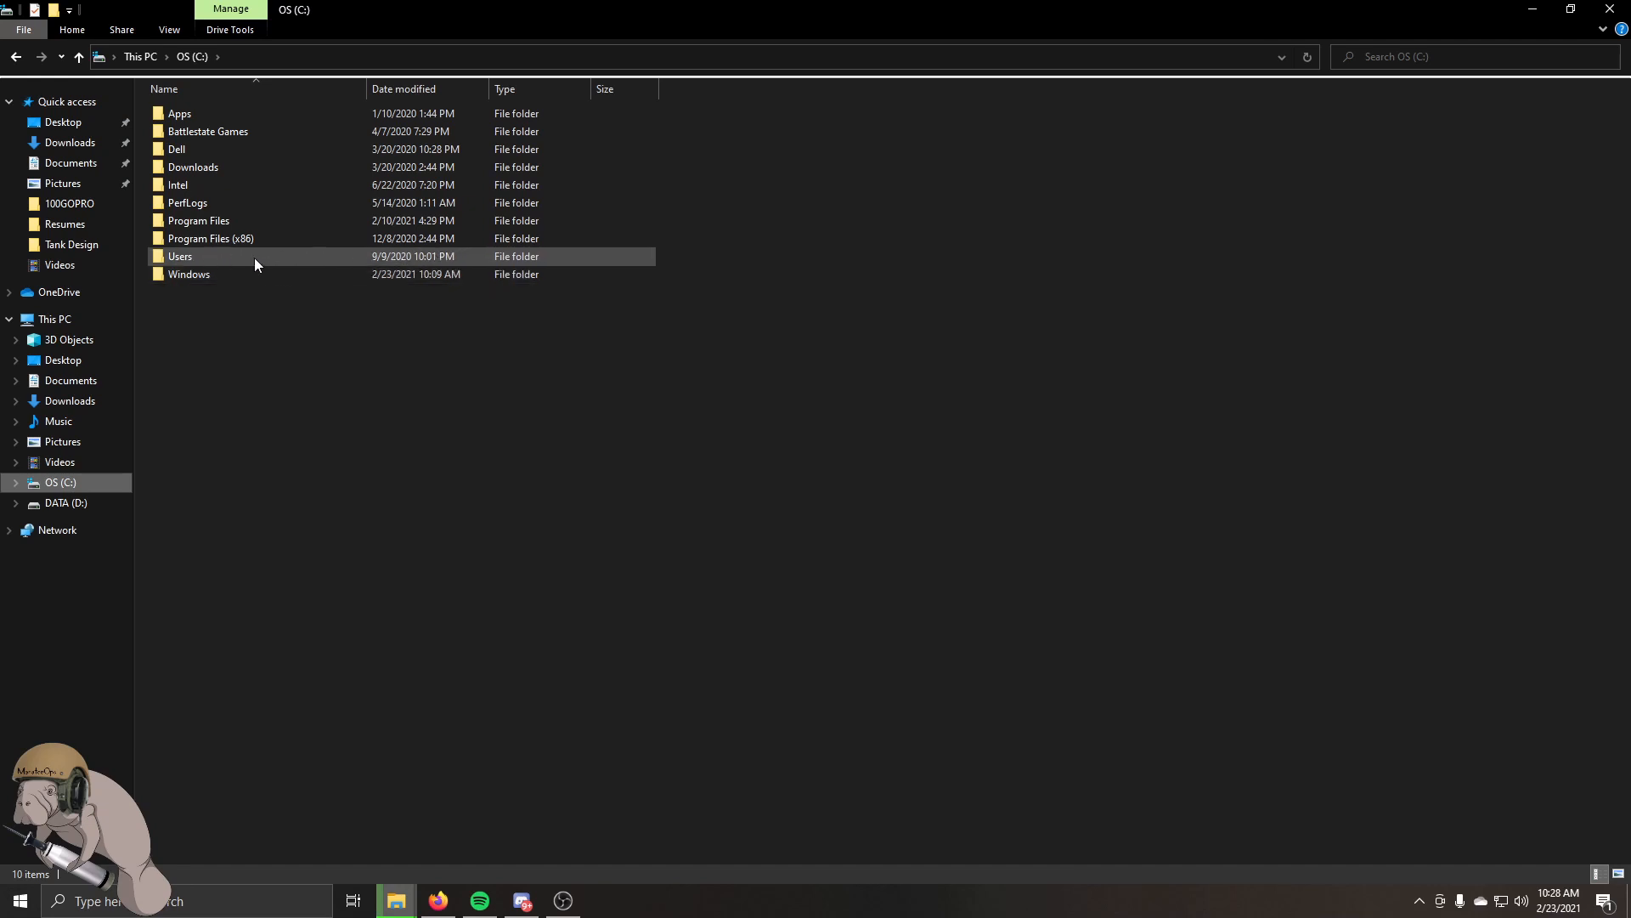
pyautogui.moveTo(204, 259)
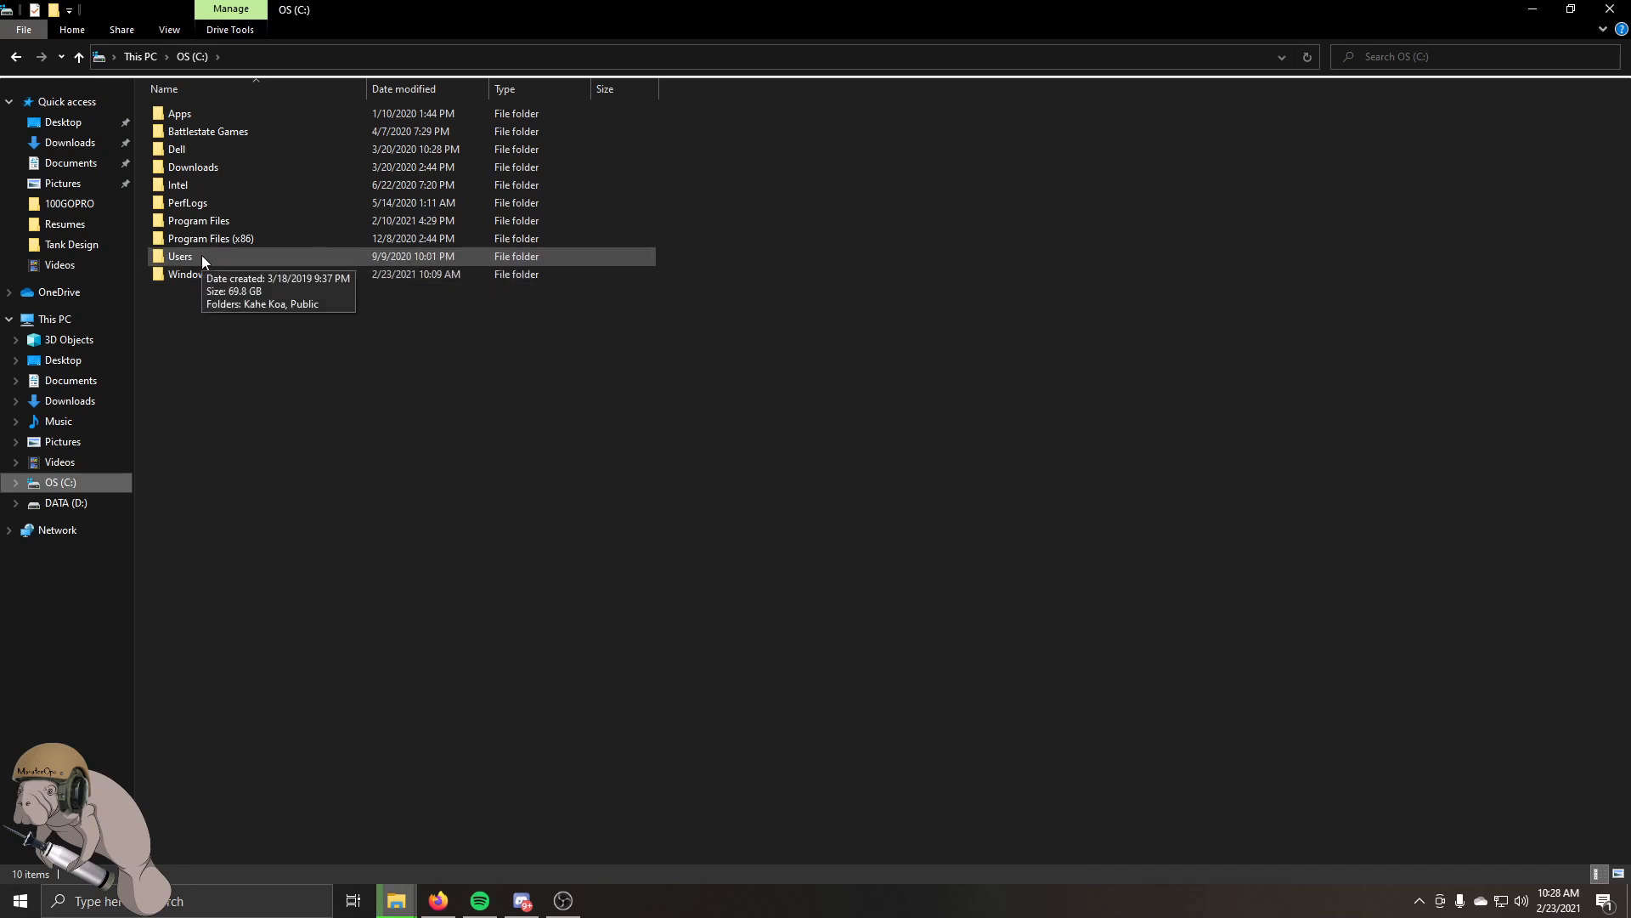
pyautogui.doubleClick(179, 256)
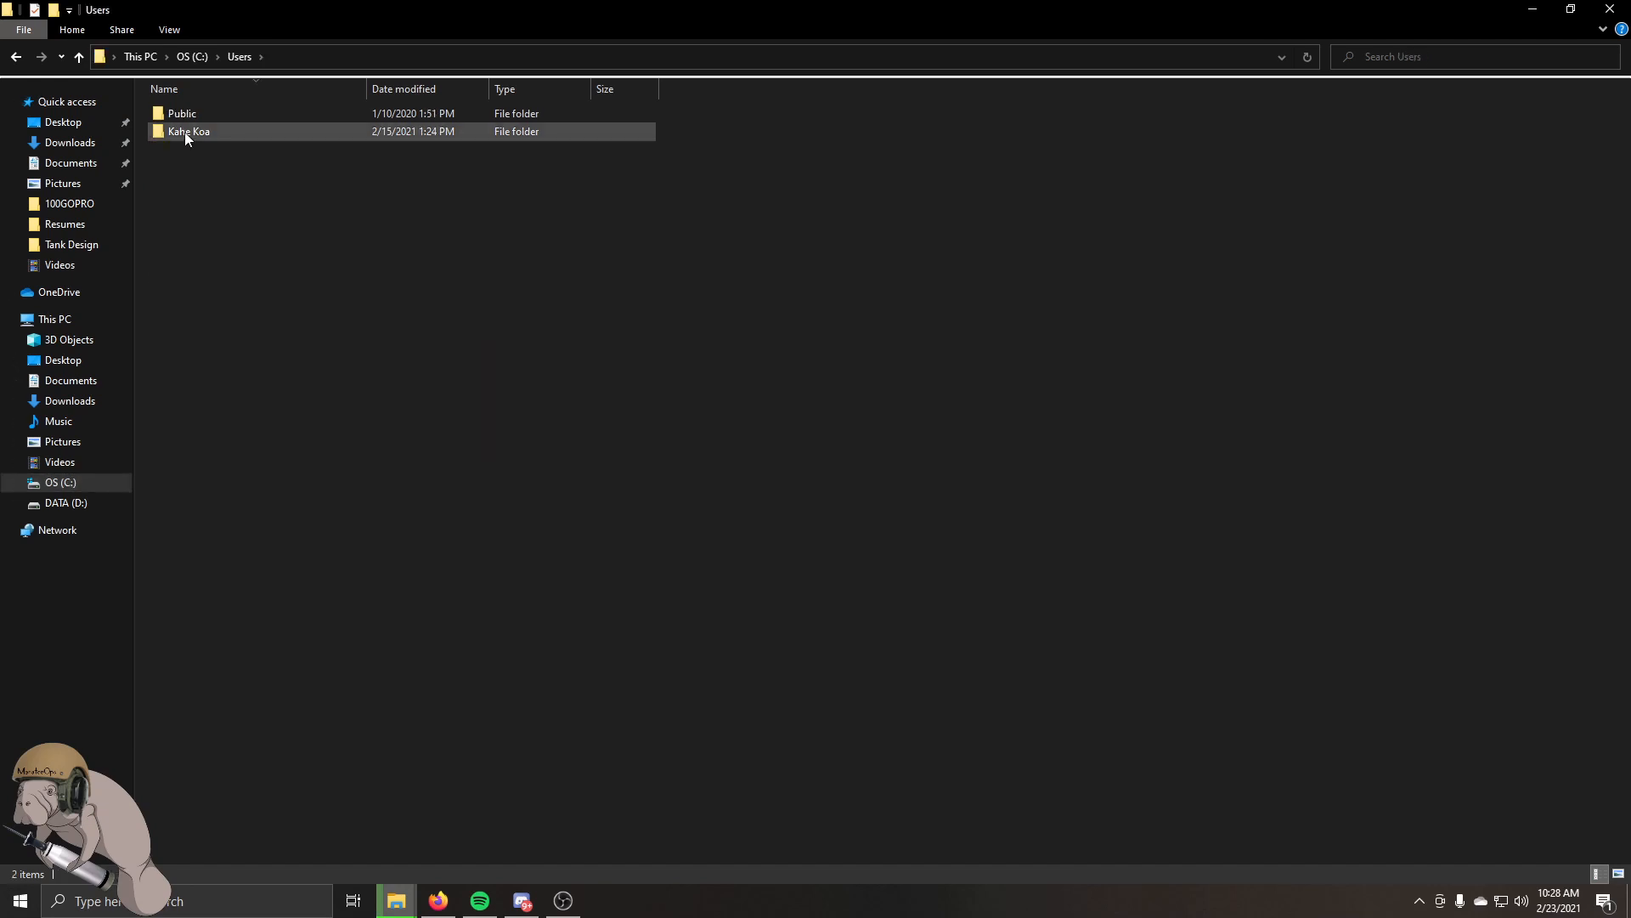
pyautogui.doubleClick(188, 132)
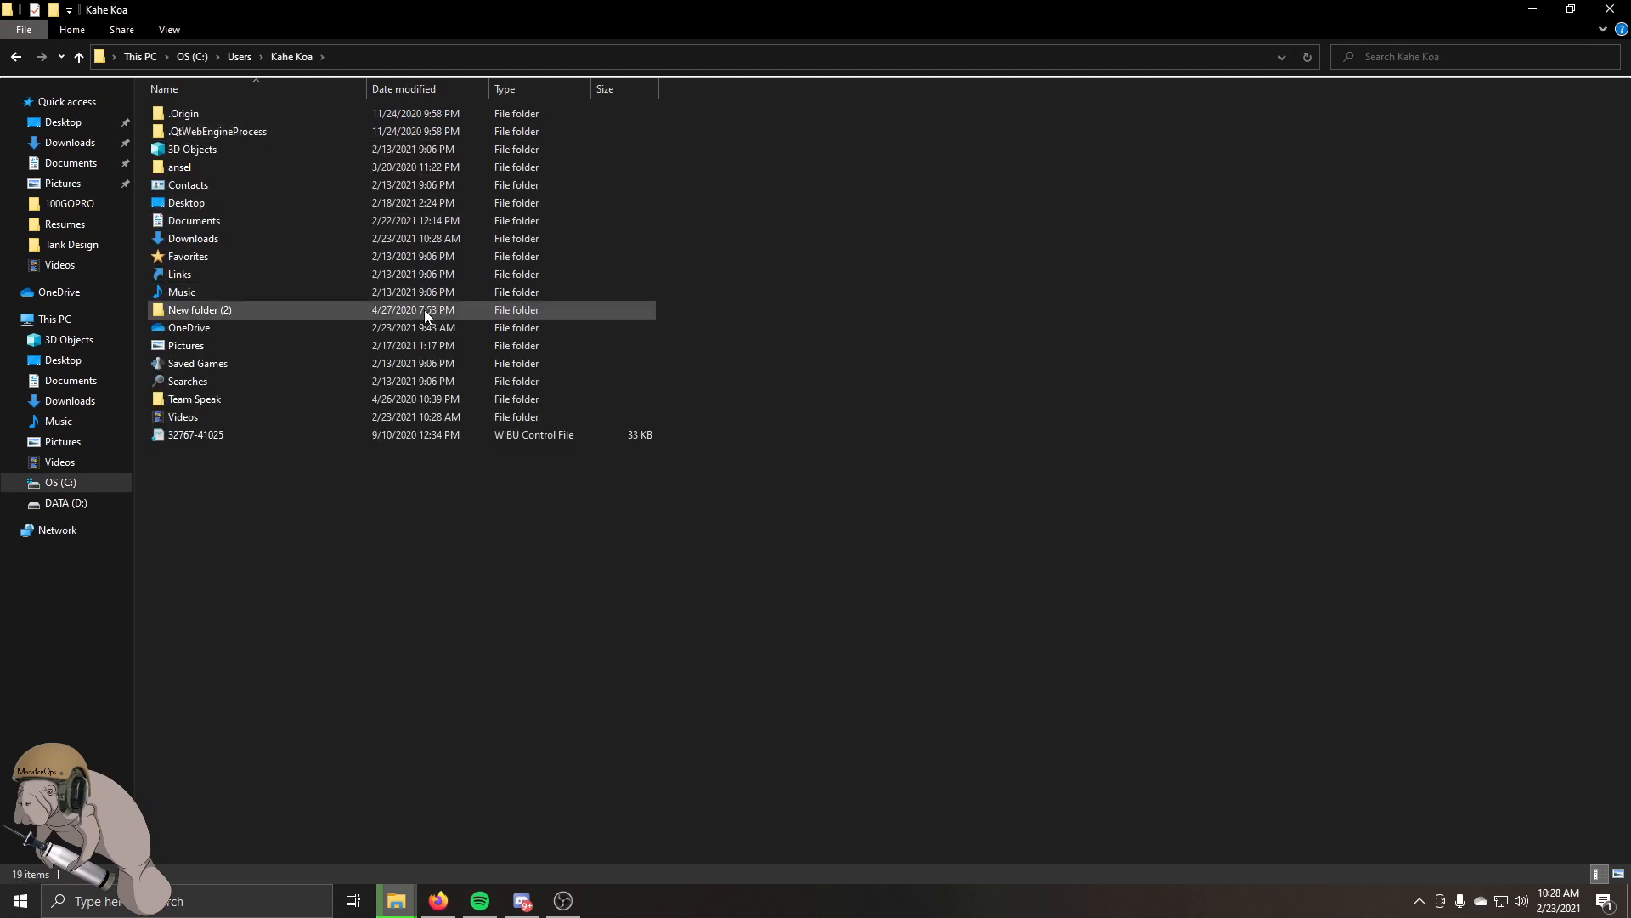
pyautogui.doubleClick(197, 364)
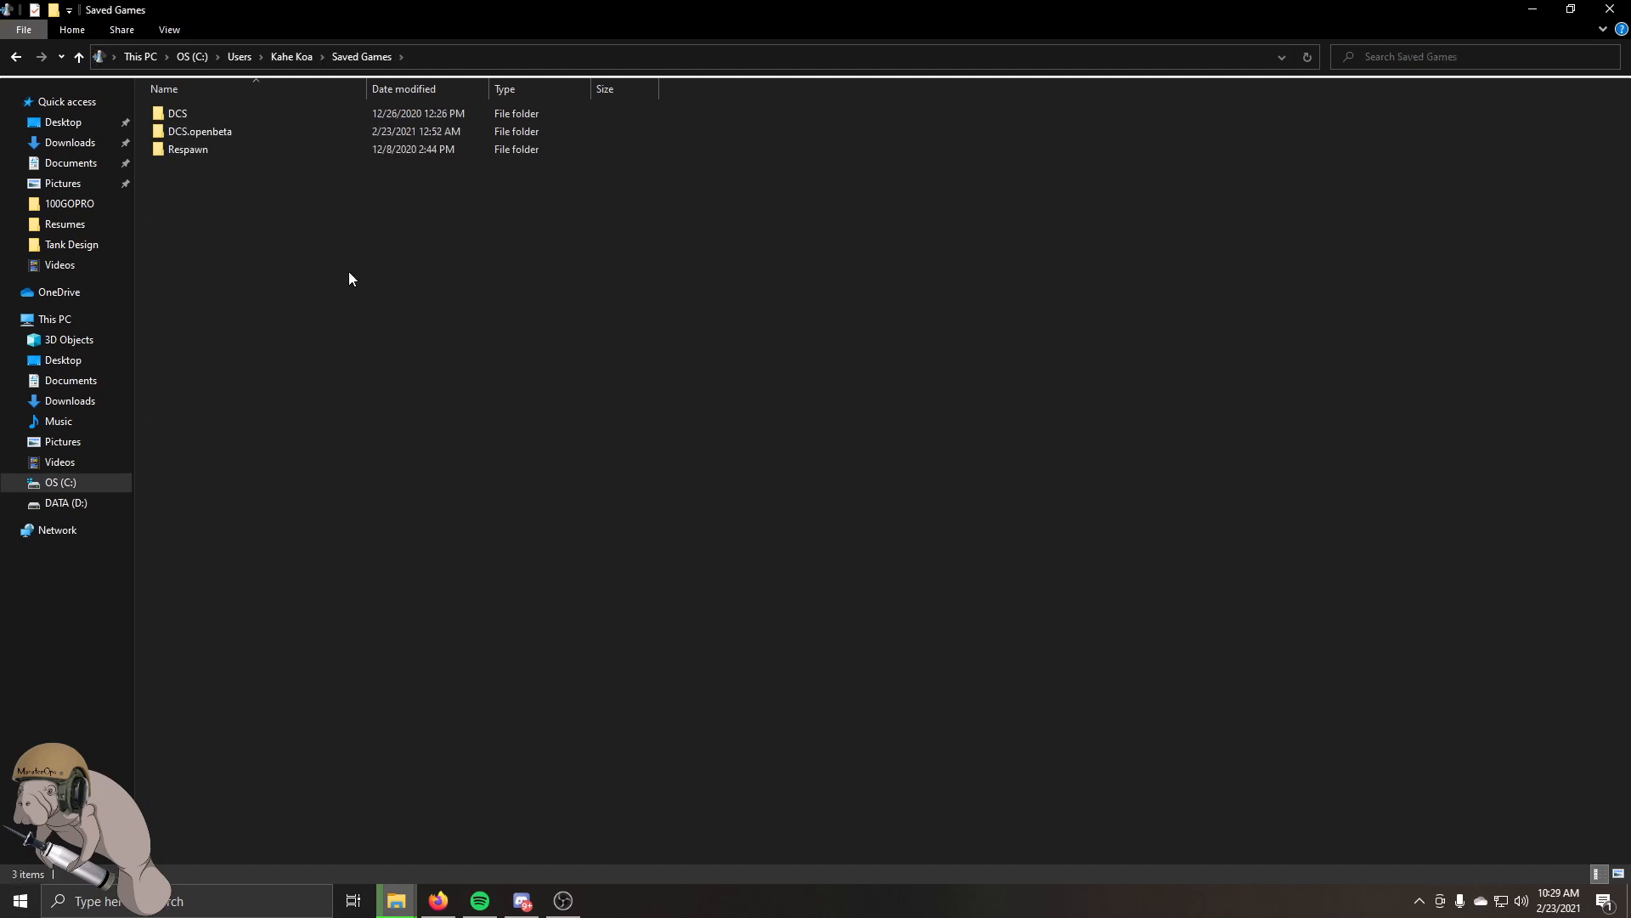
pyautogui.moveTo(273, 223)
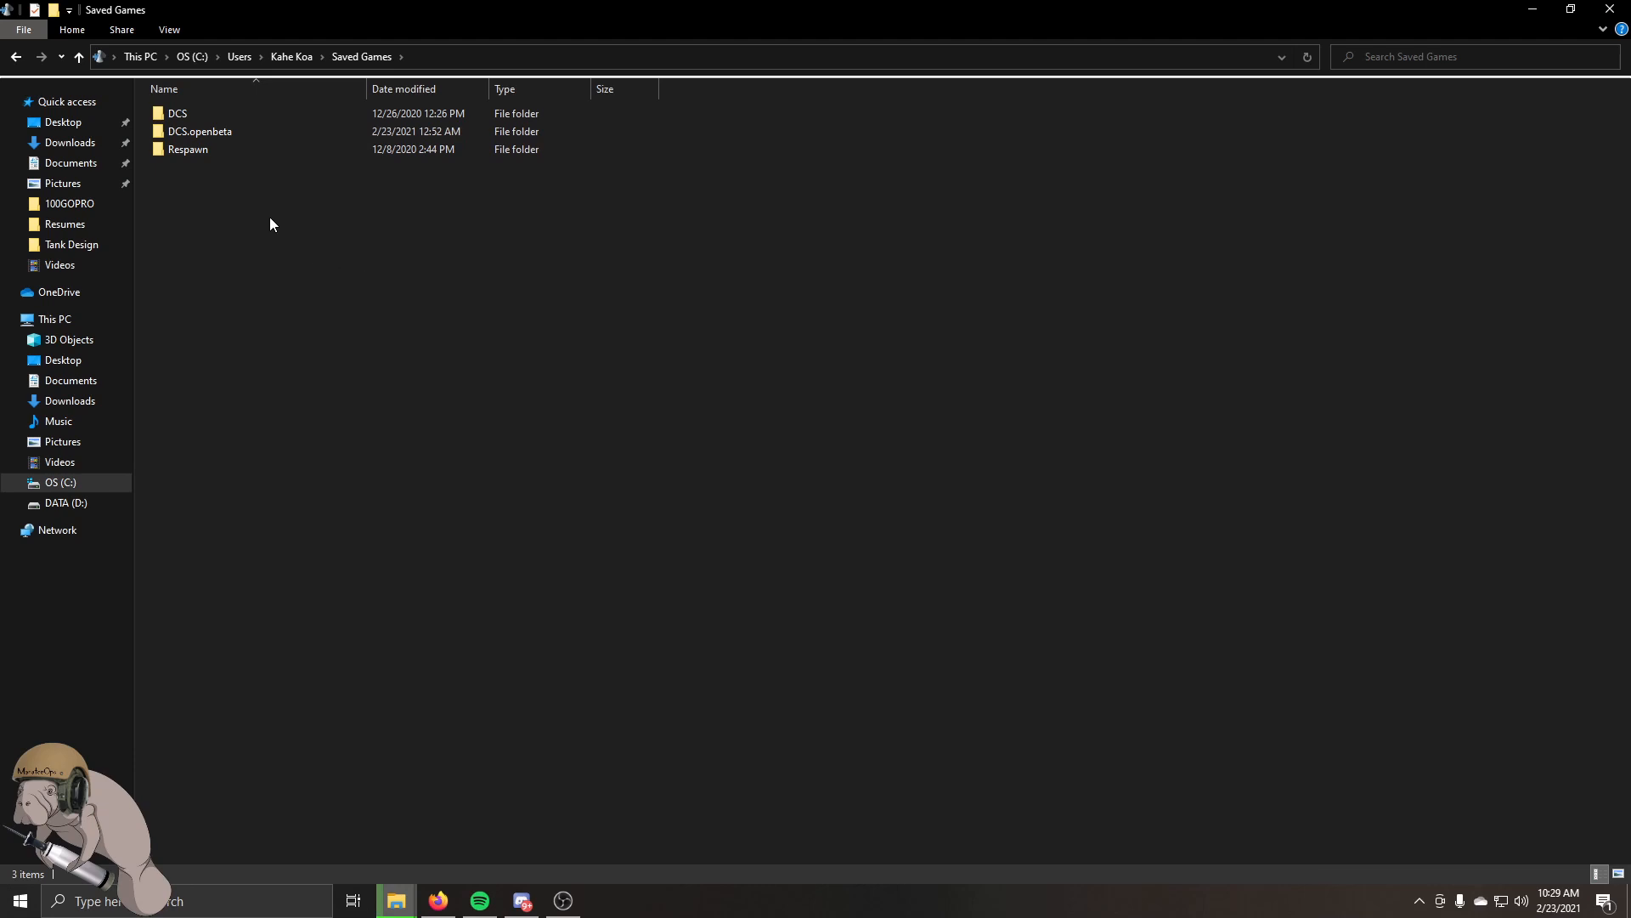
pyautogui.moveTo(217, 134)
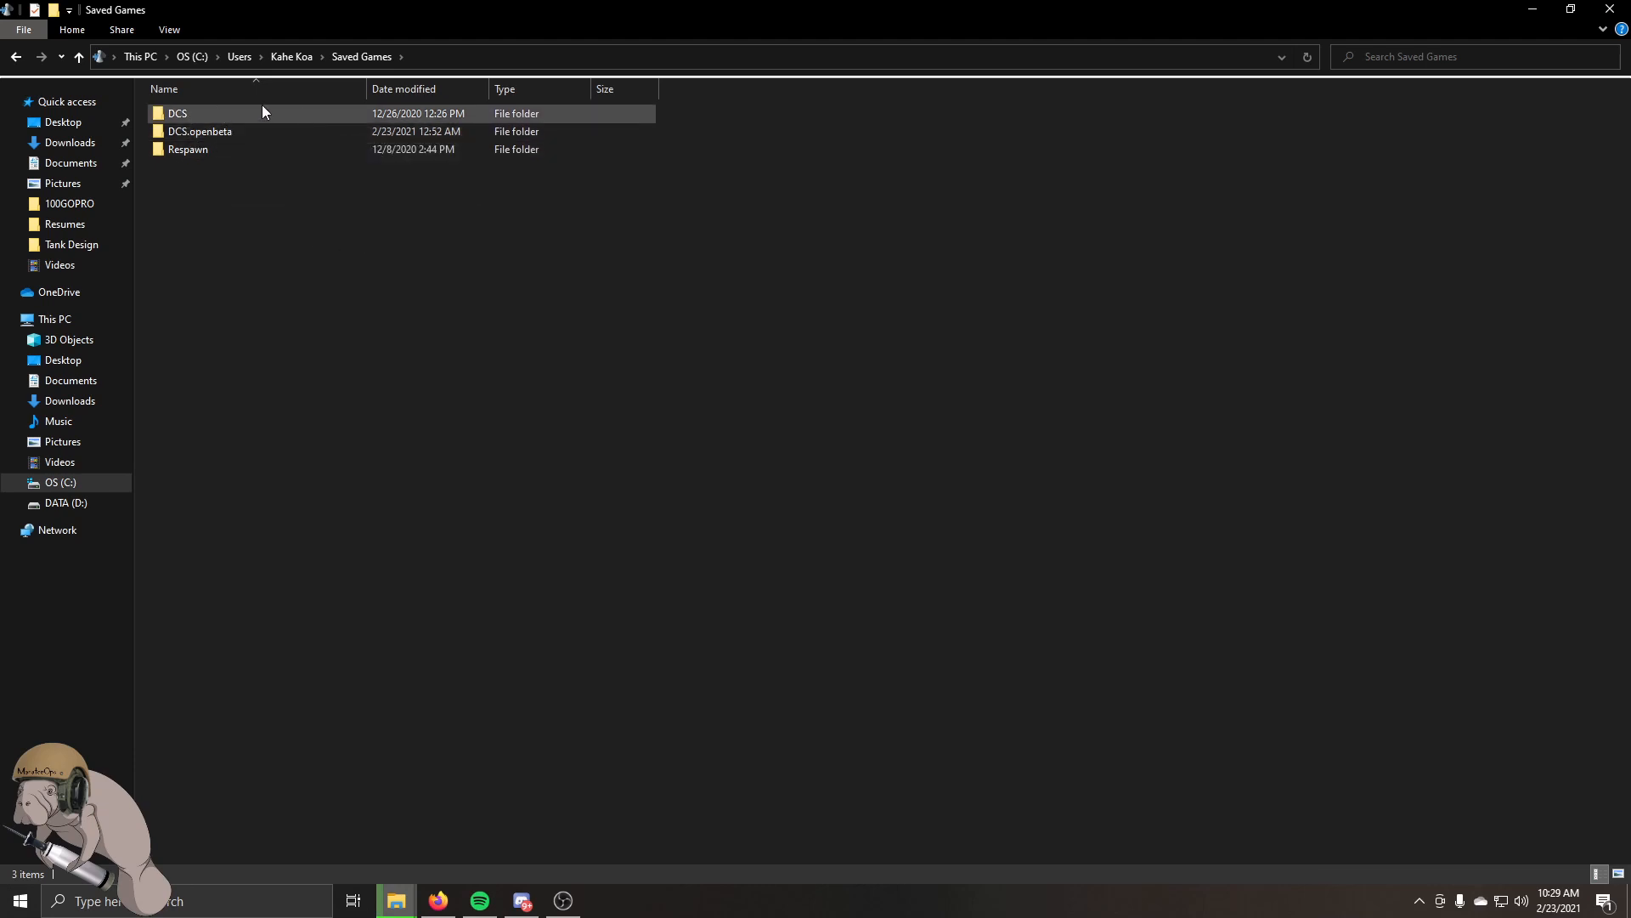
# Navigate DCS.openbeta > Mods > Aircraft and right-click inside the folder listing.
pyautogui.doubleClick(202, 131)
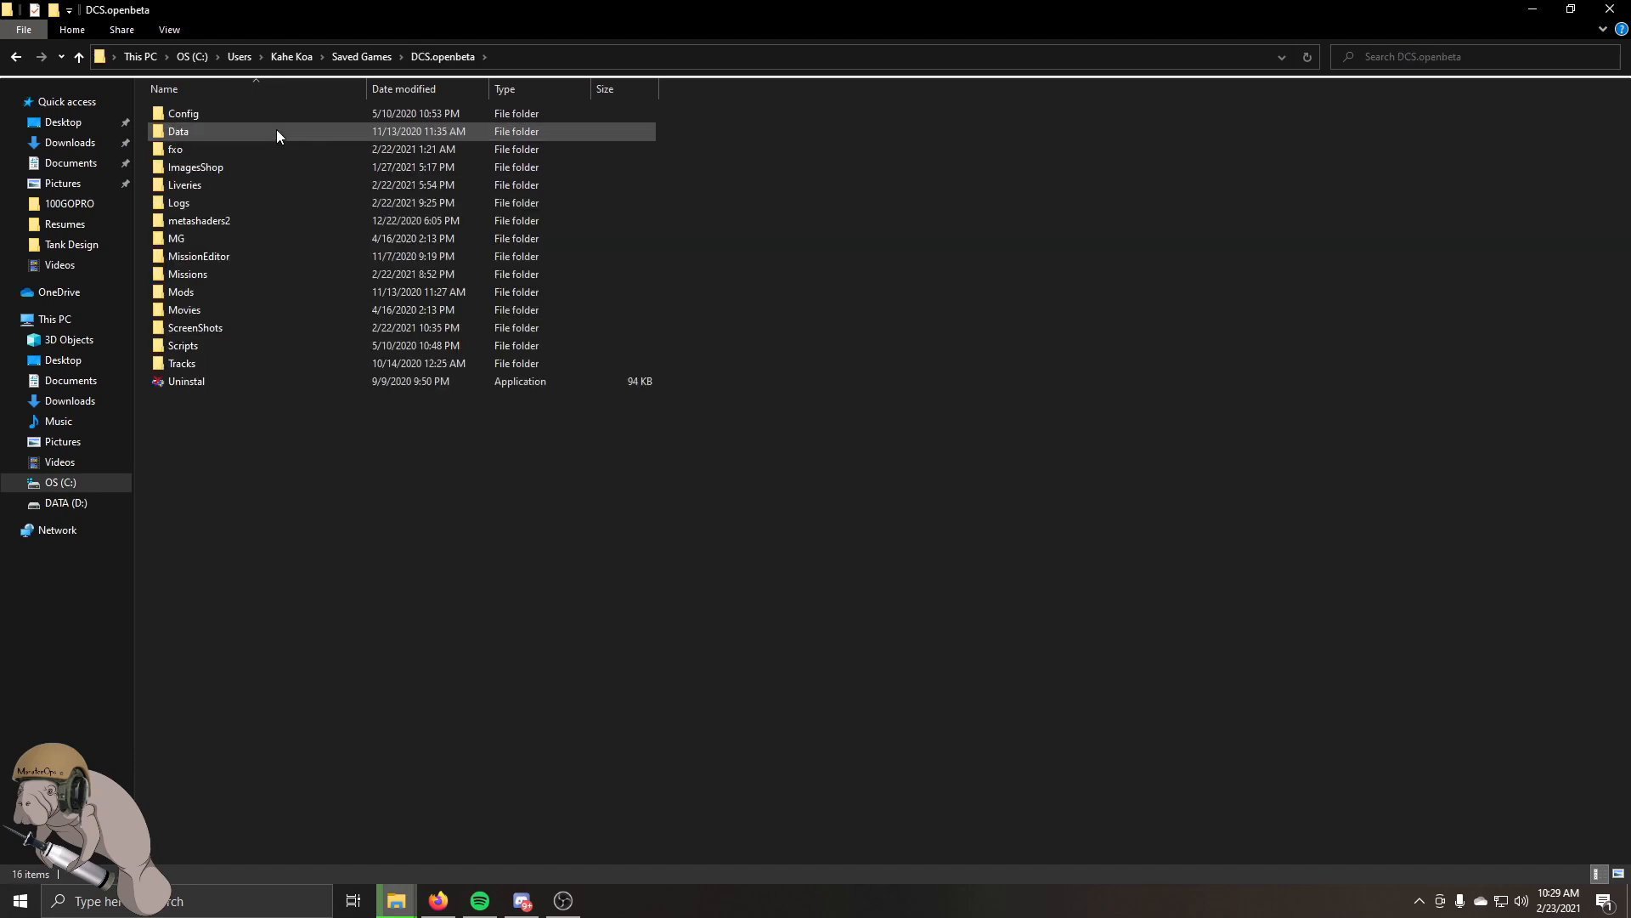
pyautogui.doubleClick(179, 292)
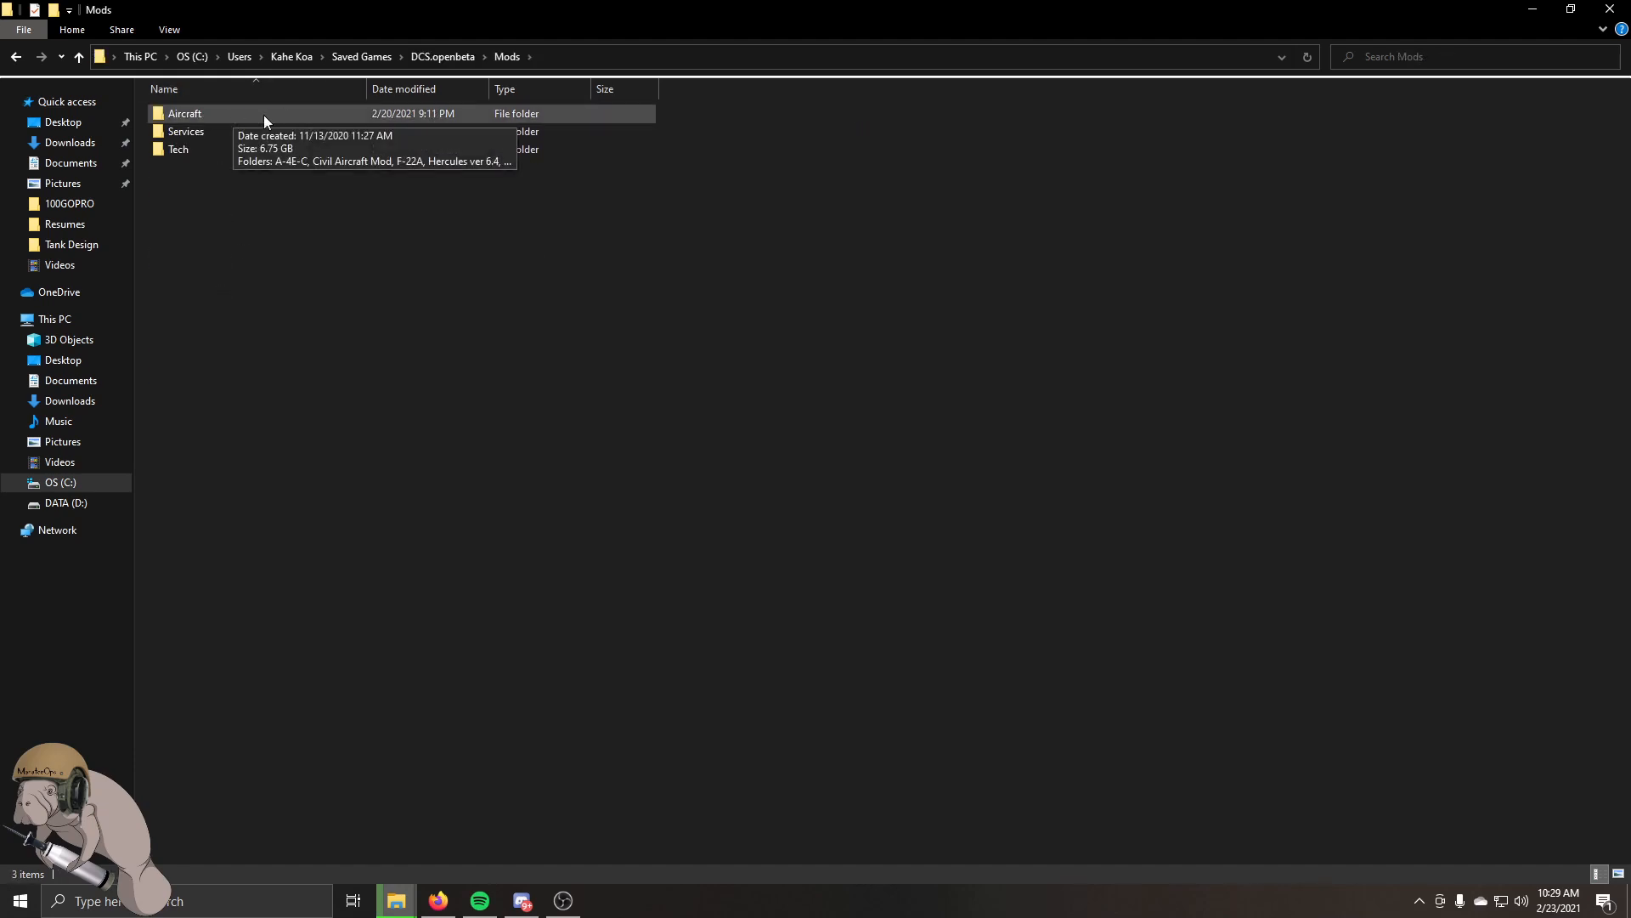
pyautogui.doubleClick(184, 113)
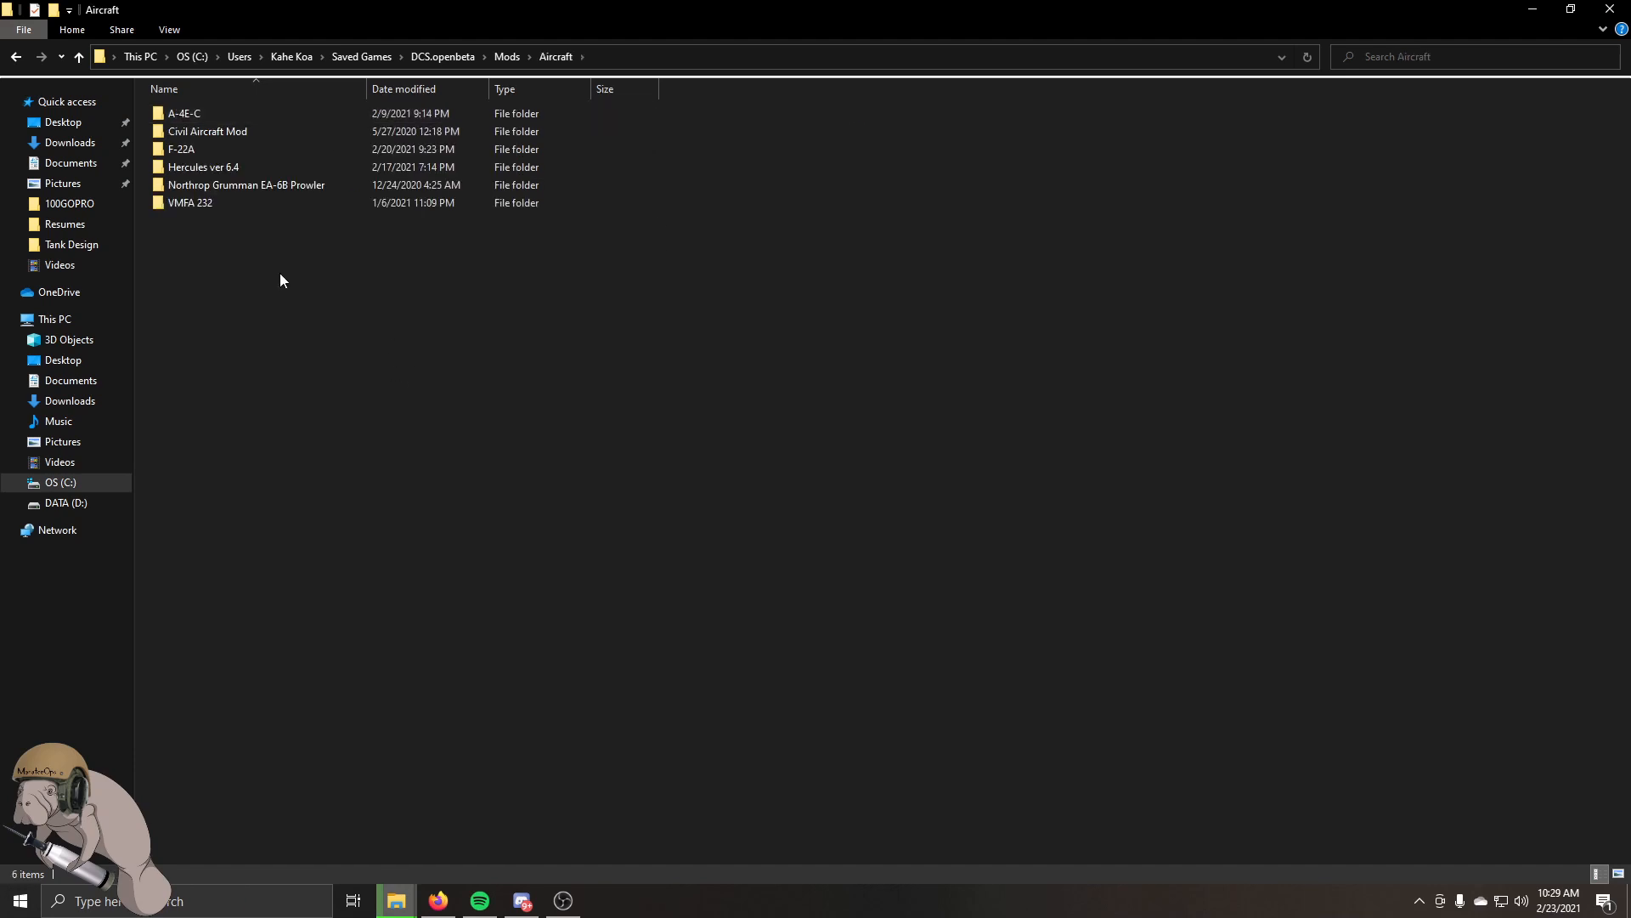
pyautogui.rightClick(283, 279)
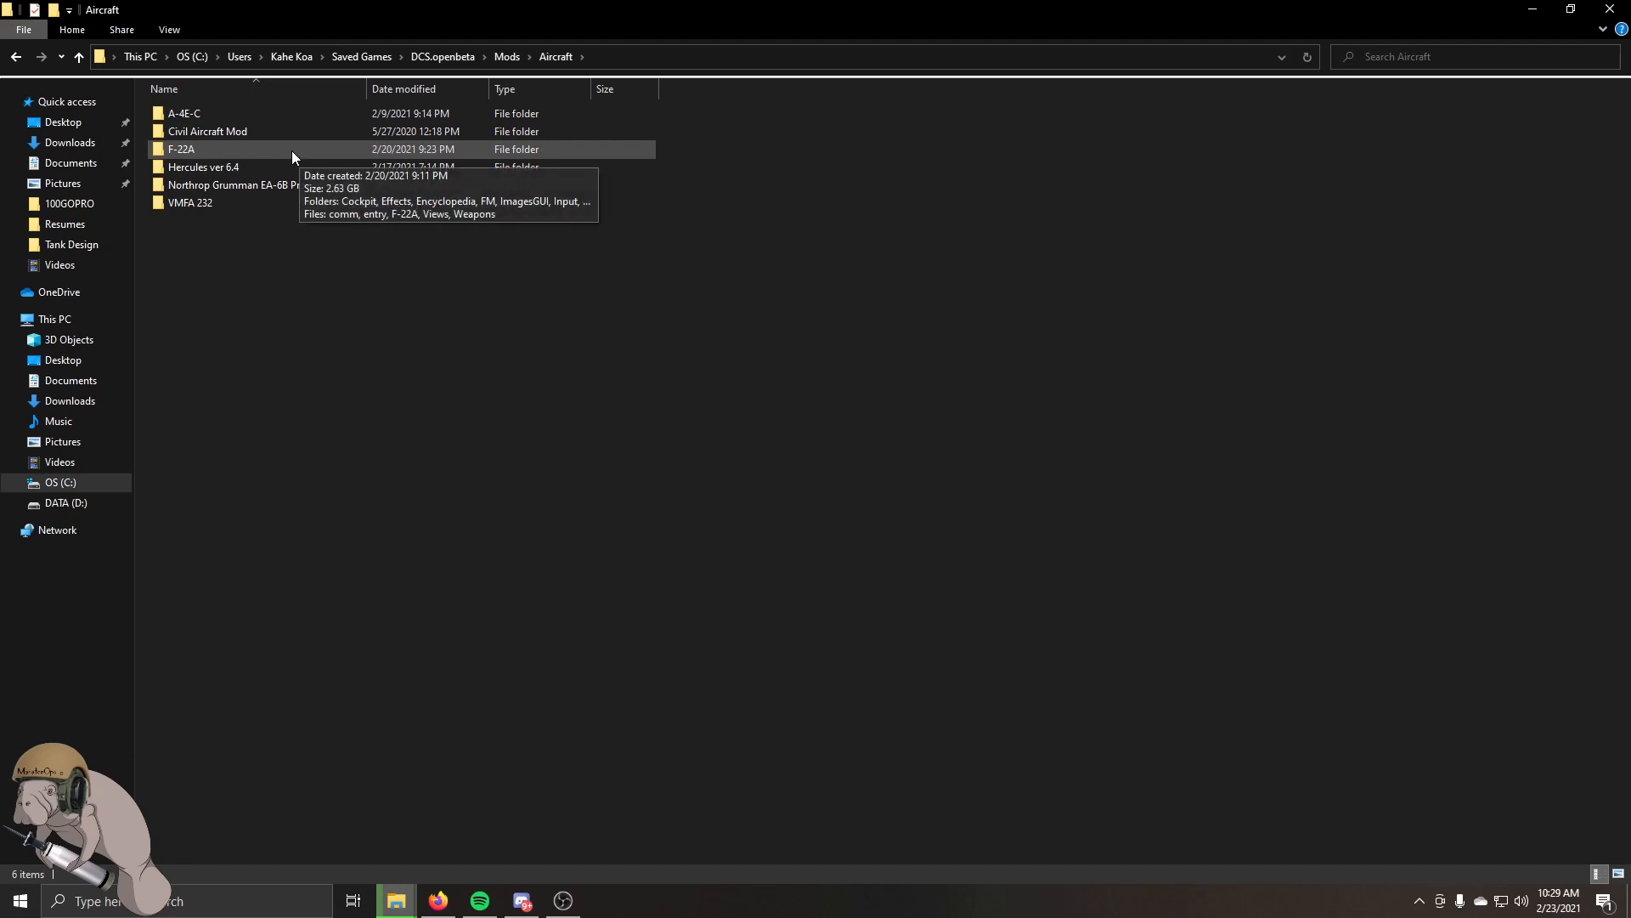
pyautogui.moveTo(211, 153)
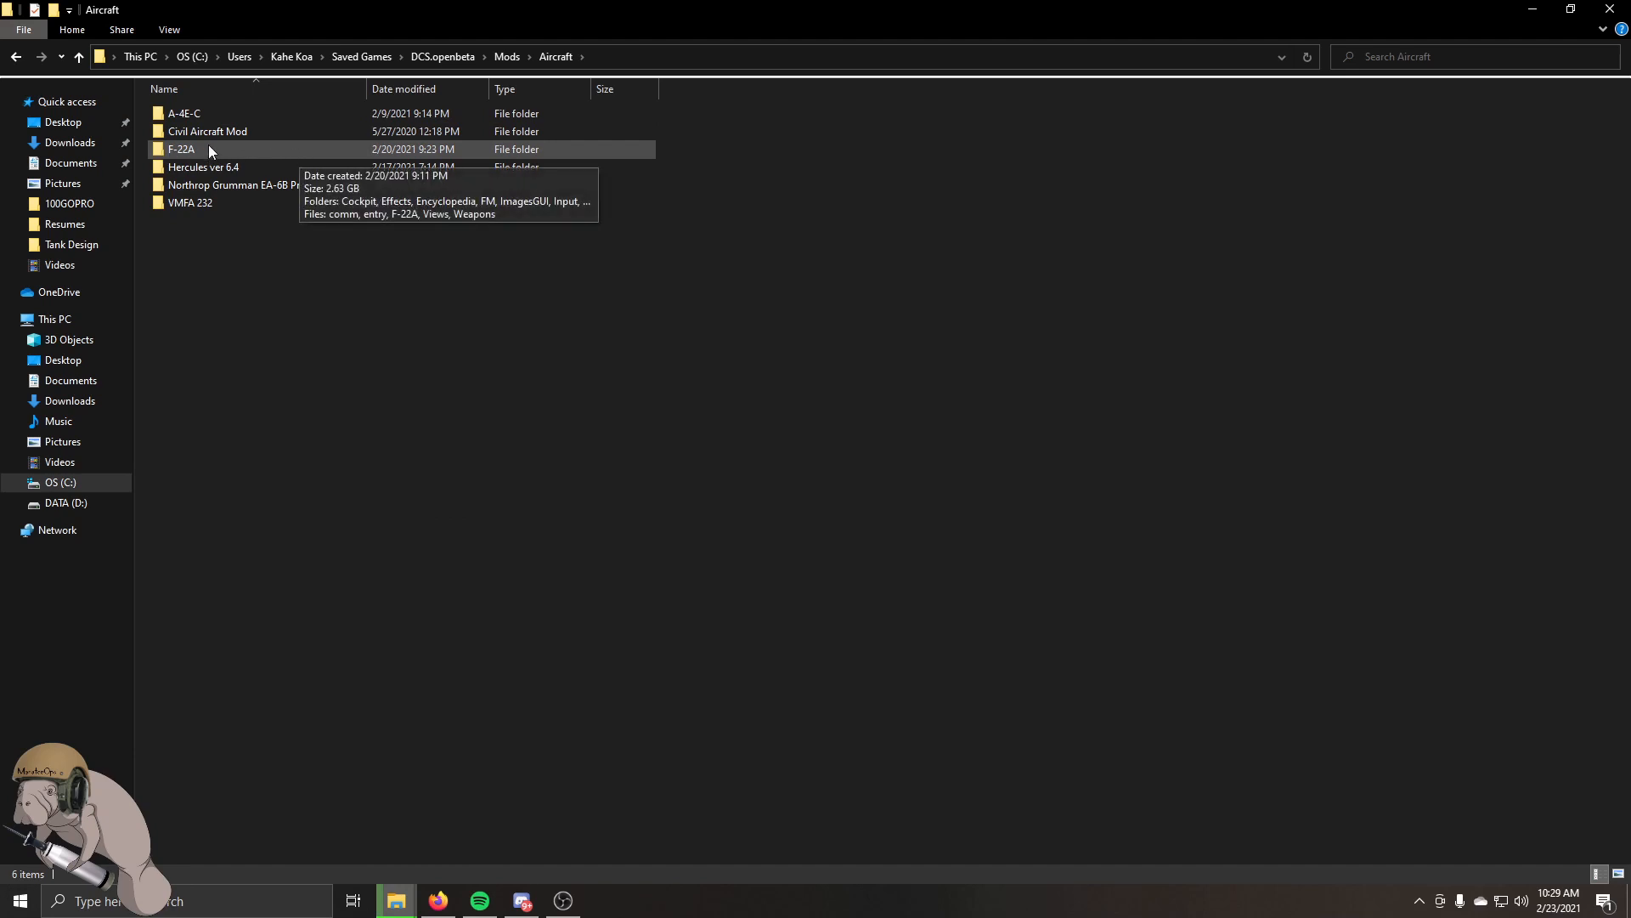
pyautogui.moveTo(193, 154)
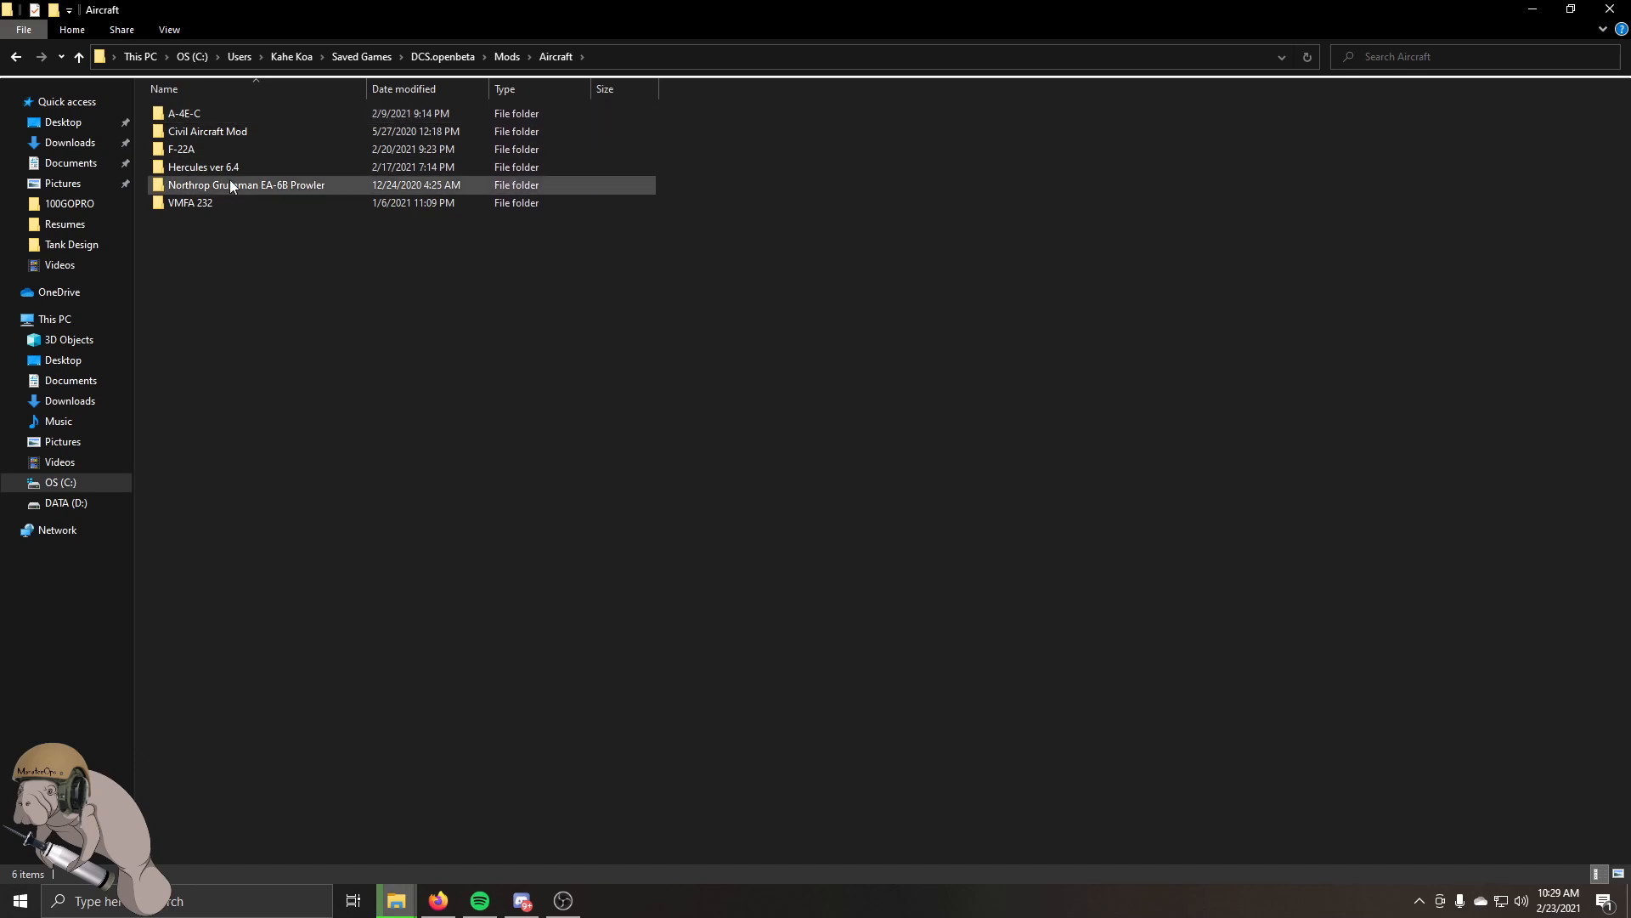
# Open the F-22A folder in Mods\Aircraft to see its Cockpit, Effects and LUA files.
pyautogui.doubleClick(181, 149)
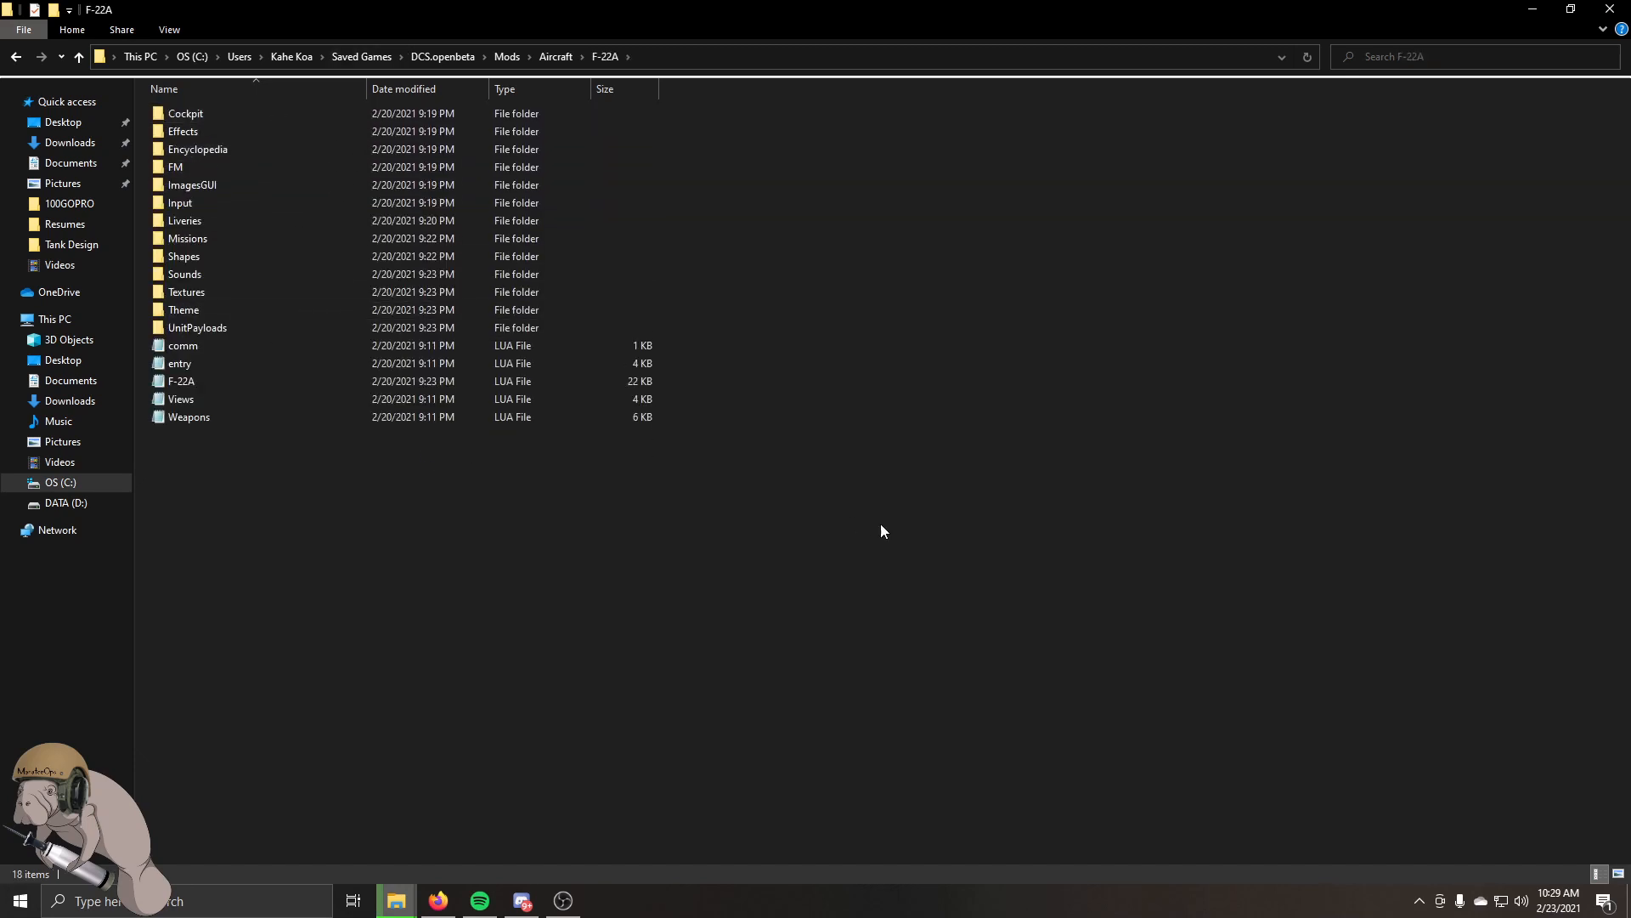
pyautogui.moveTo(856, 519)
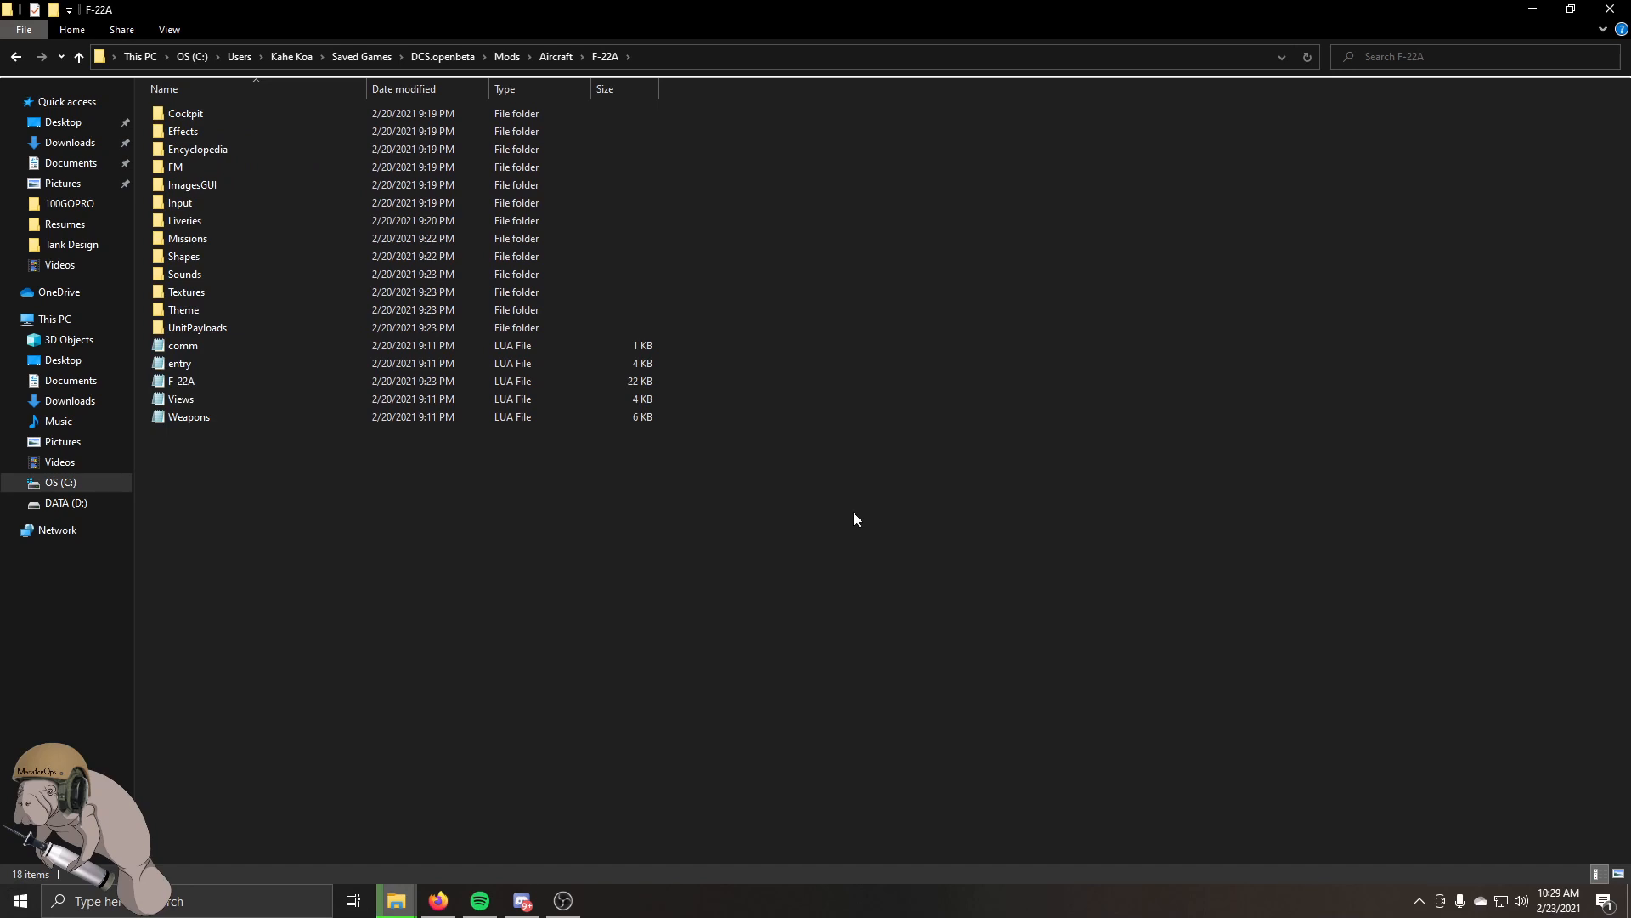
pyautogui.moveTo(499, 690)
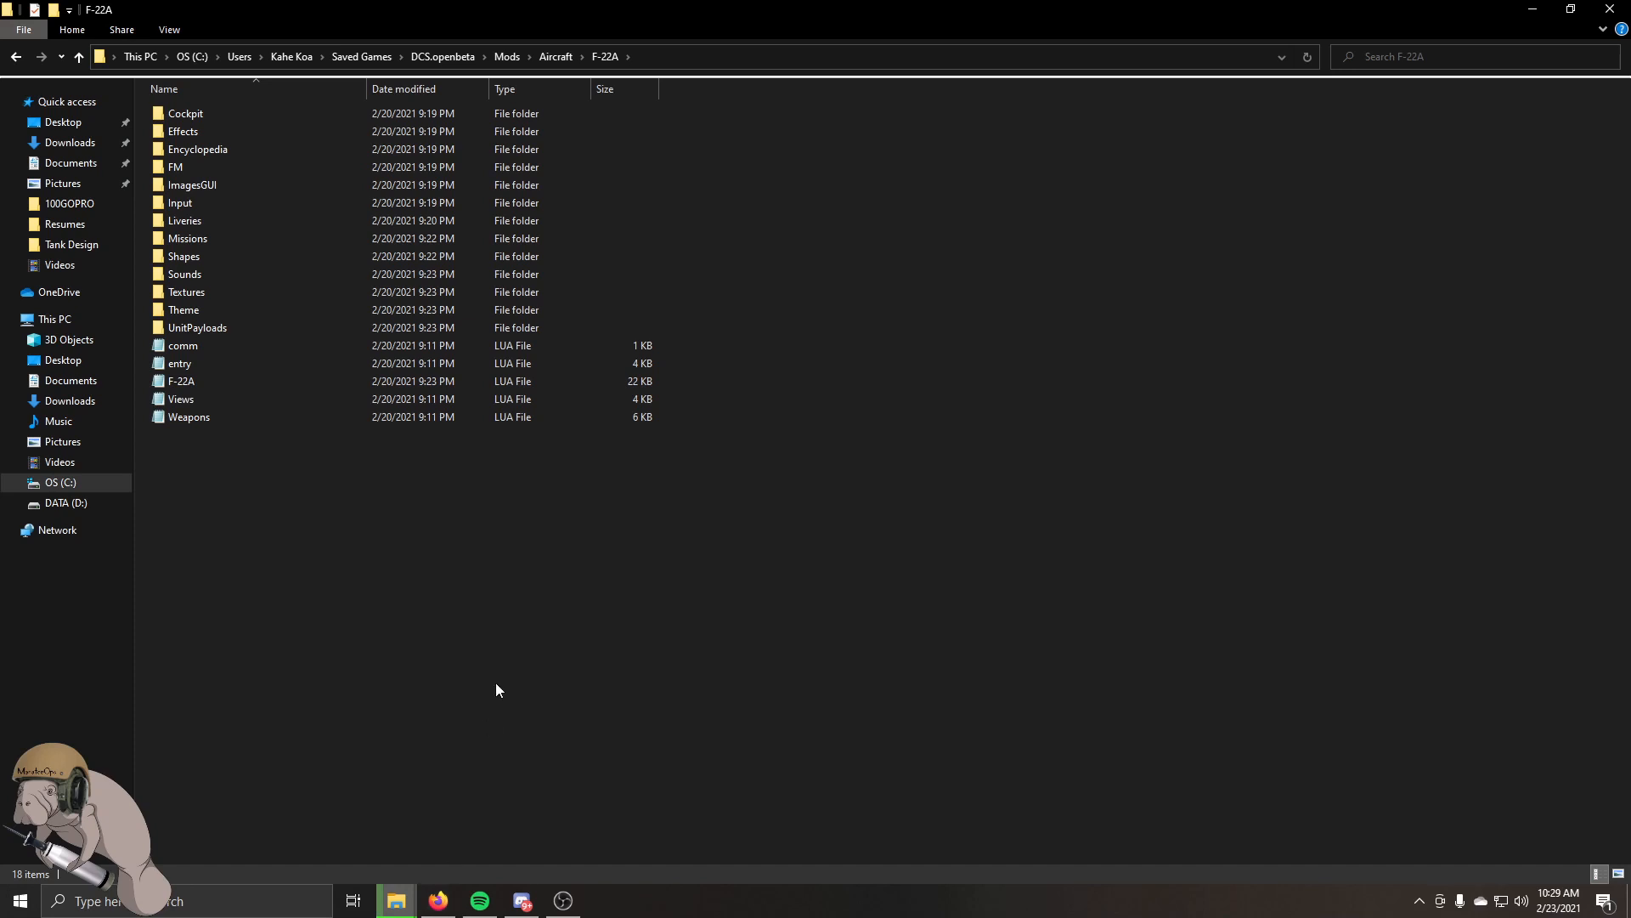
pyautogui.moveTo(502, 692)
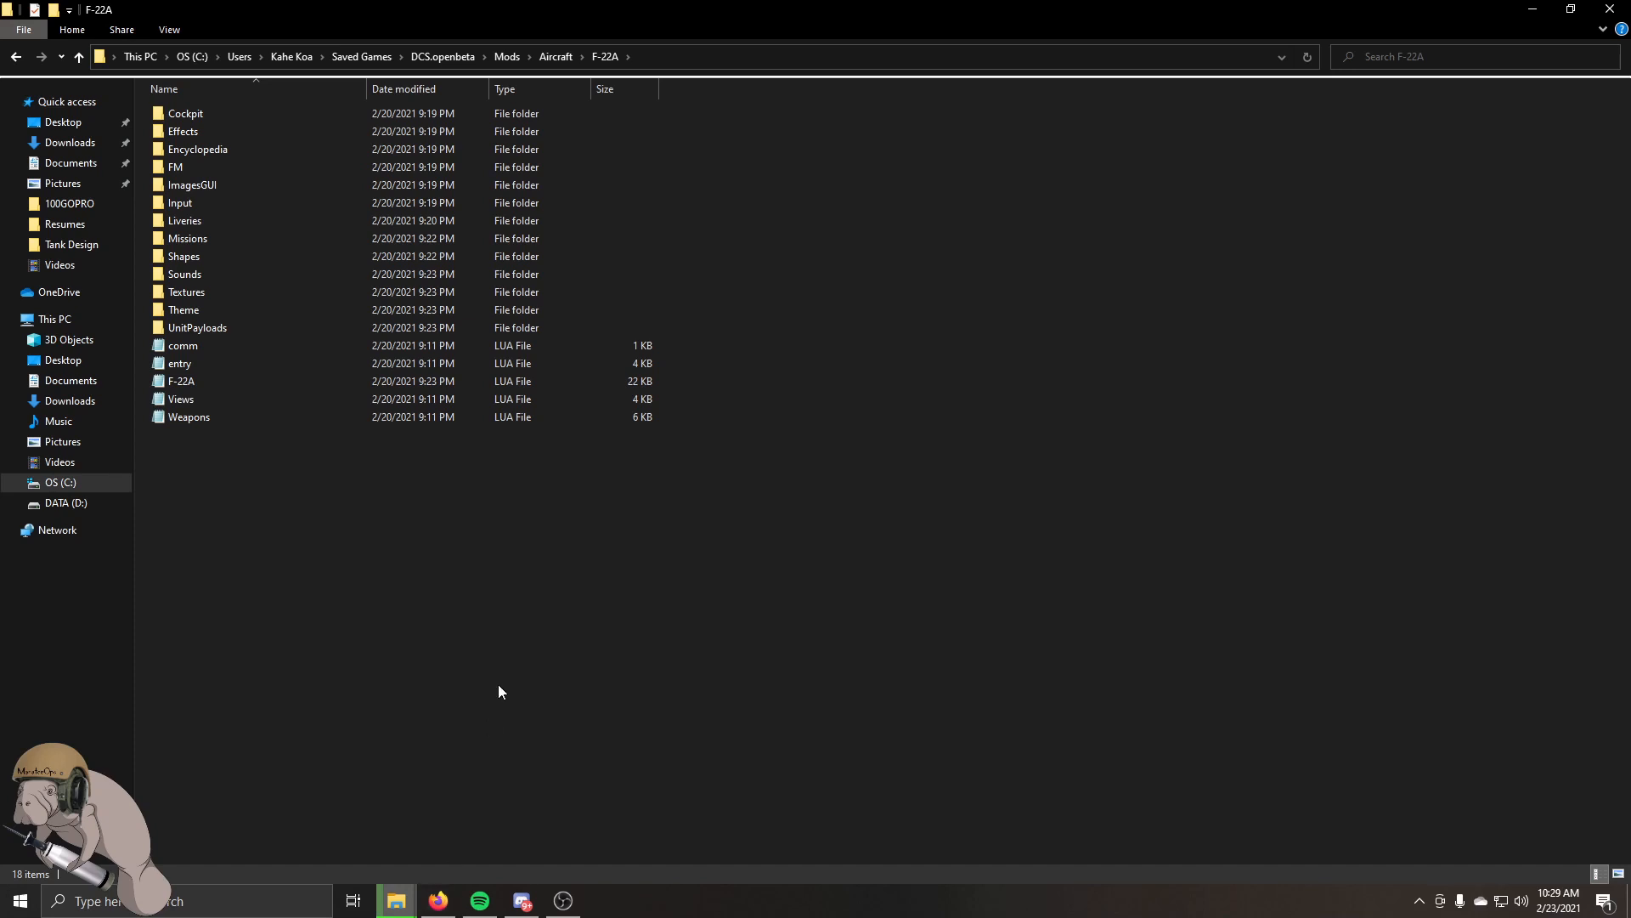